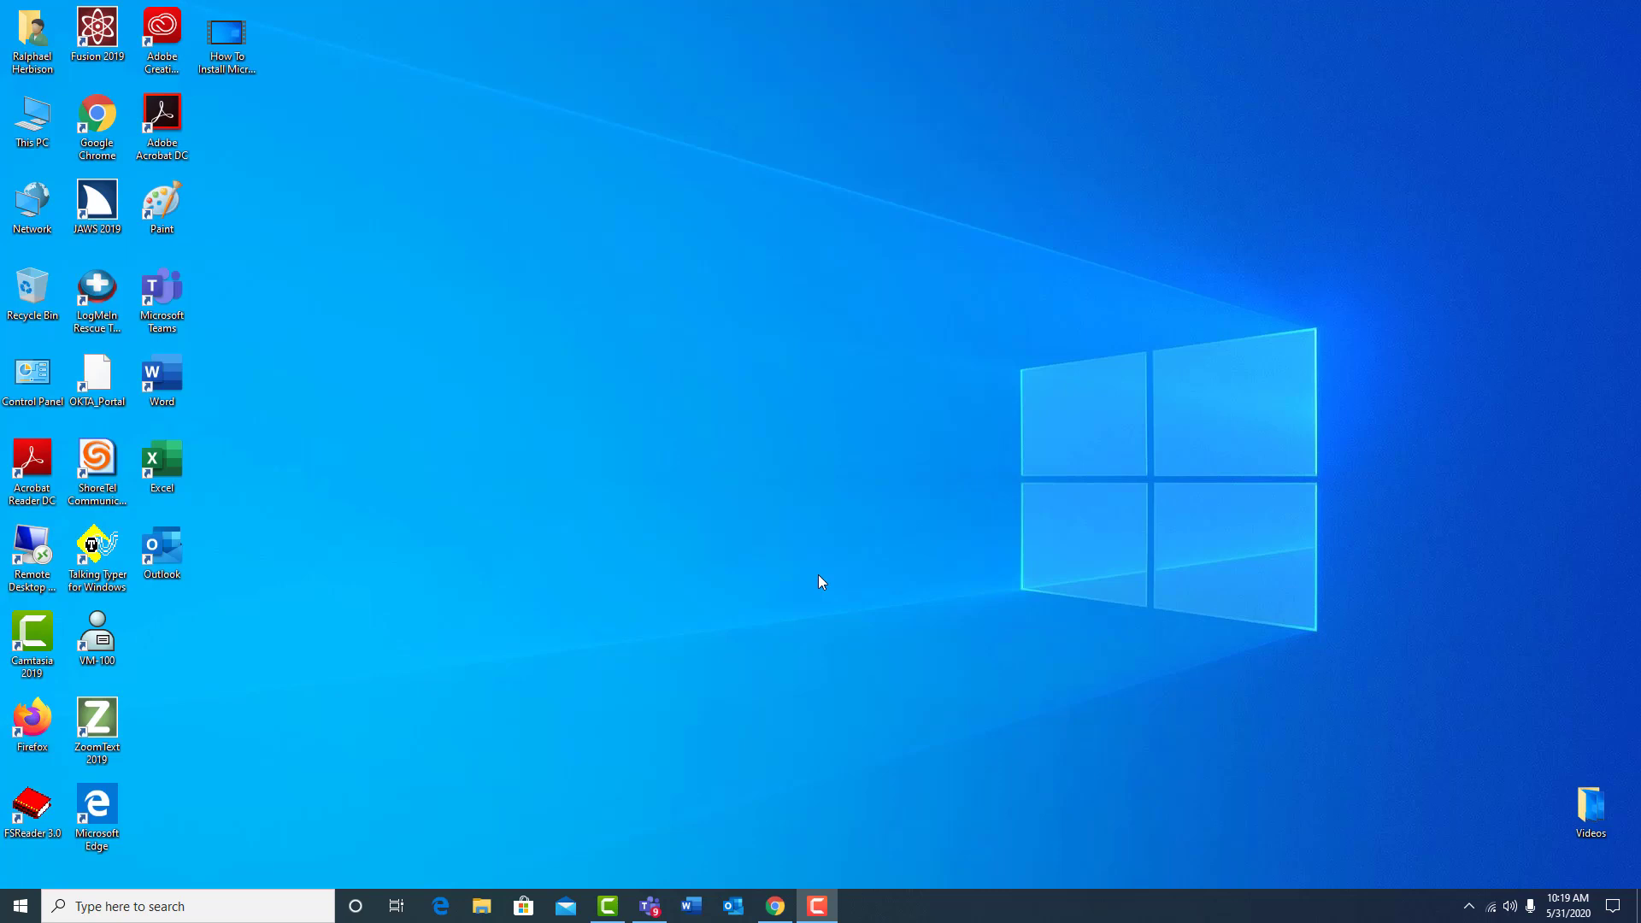
Step: Launch Teams and open the How To Join A Braille Class event (May 31, 10:30–11:00 AM)
{"action": "left_click", "coordinate": [161, 298]}
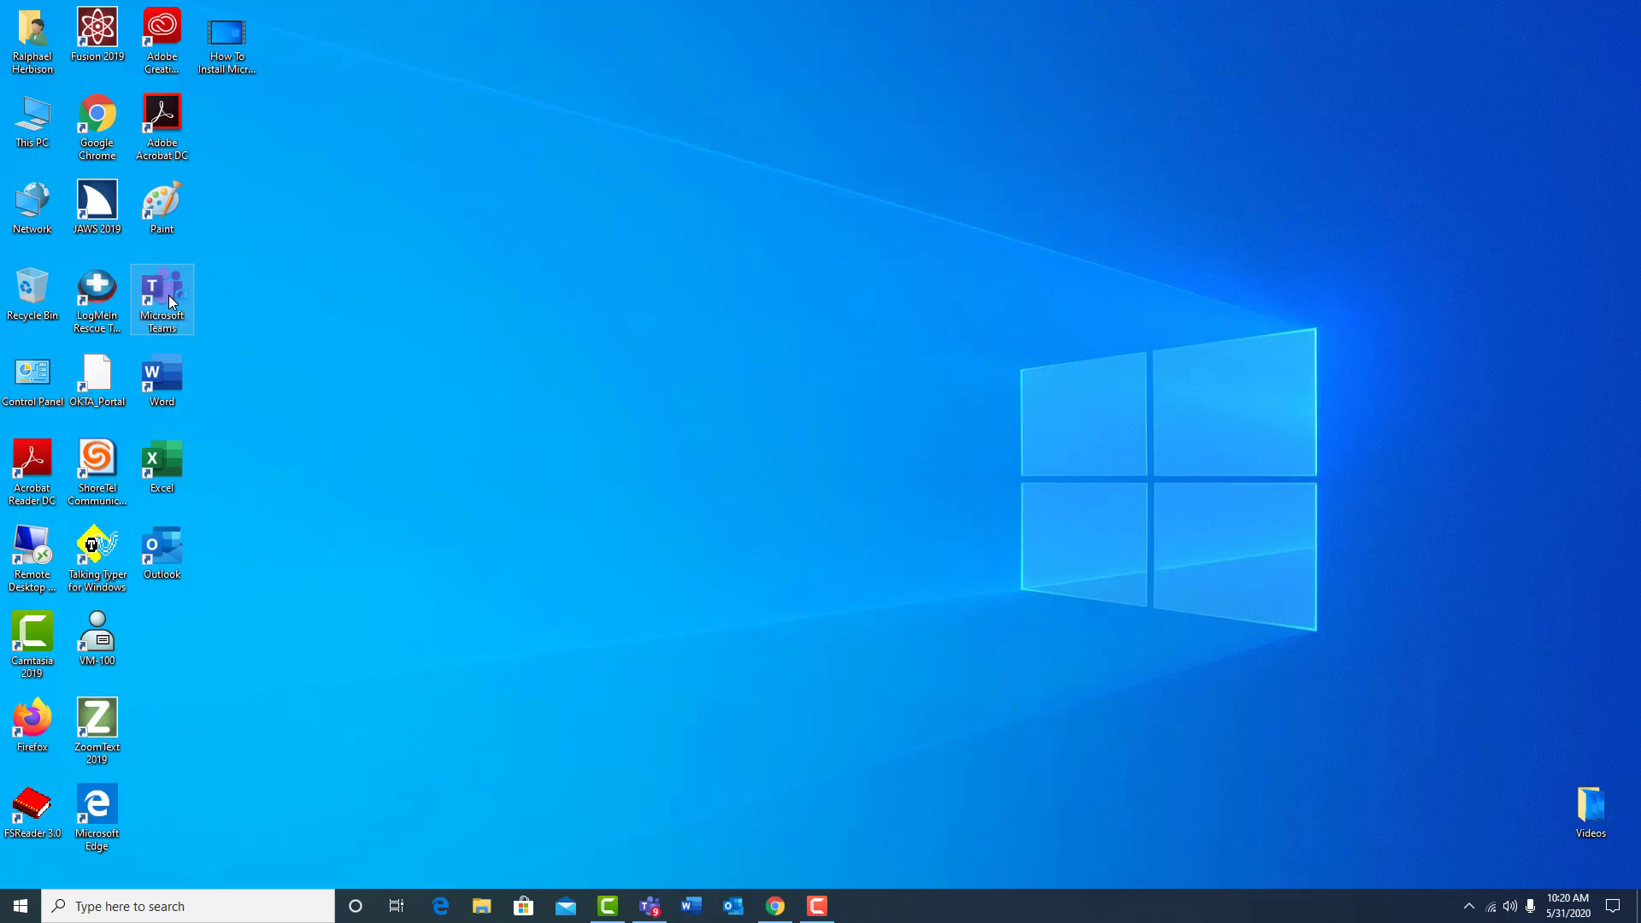
{"action": "double_click", "coordinate": [161, 290]}
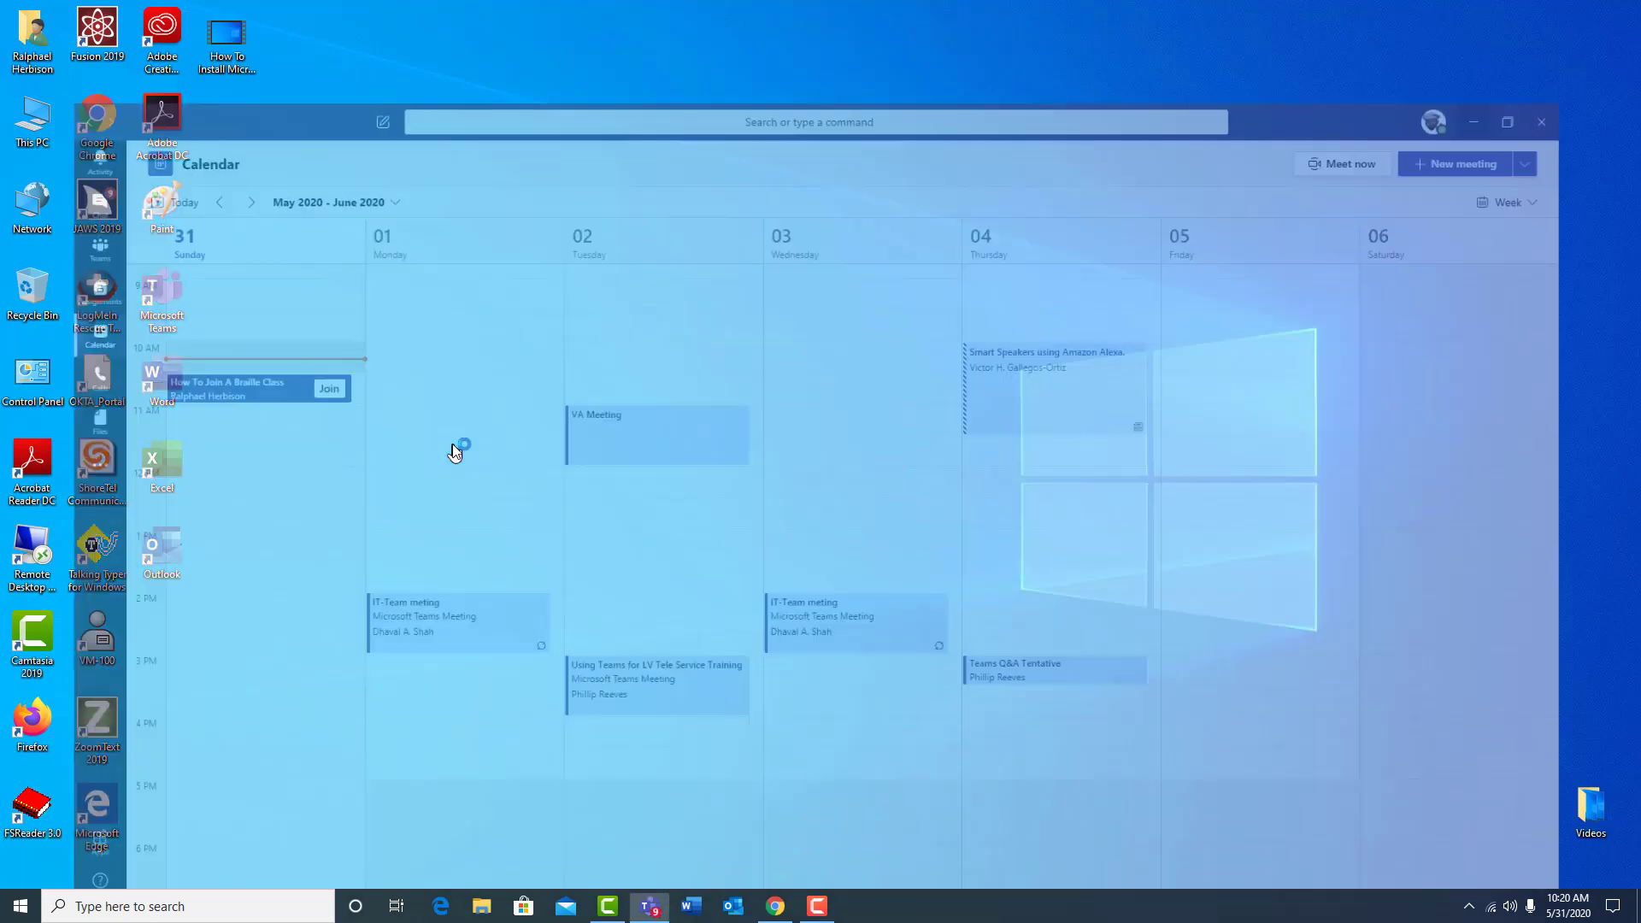
{"action": "left_click", "coordinate": [1506, 122]}
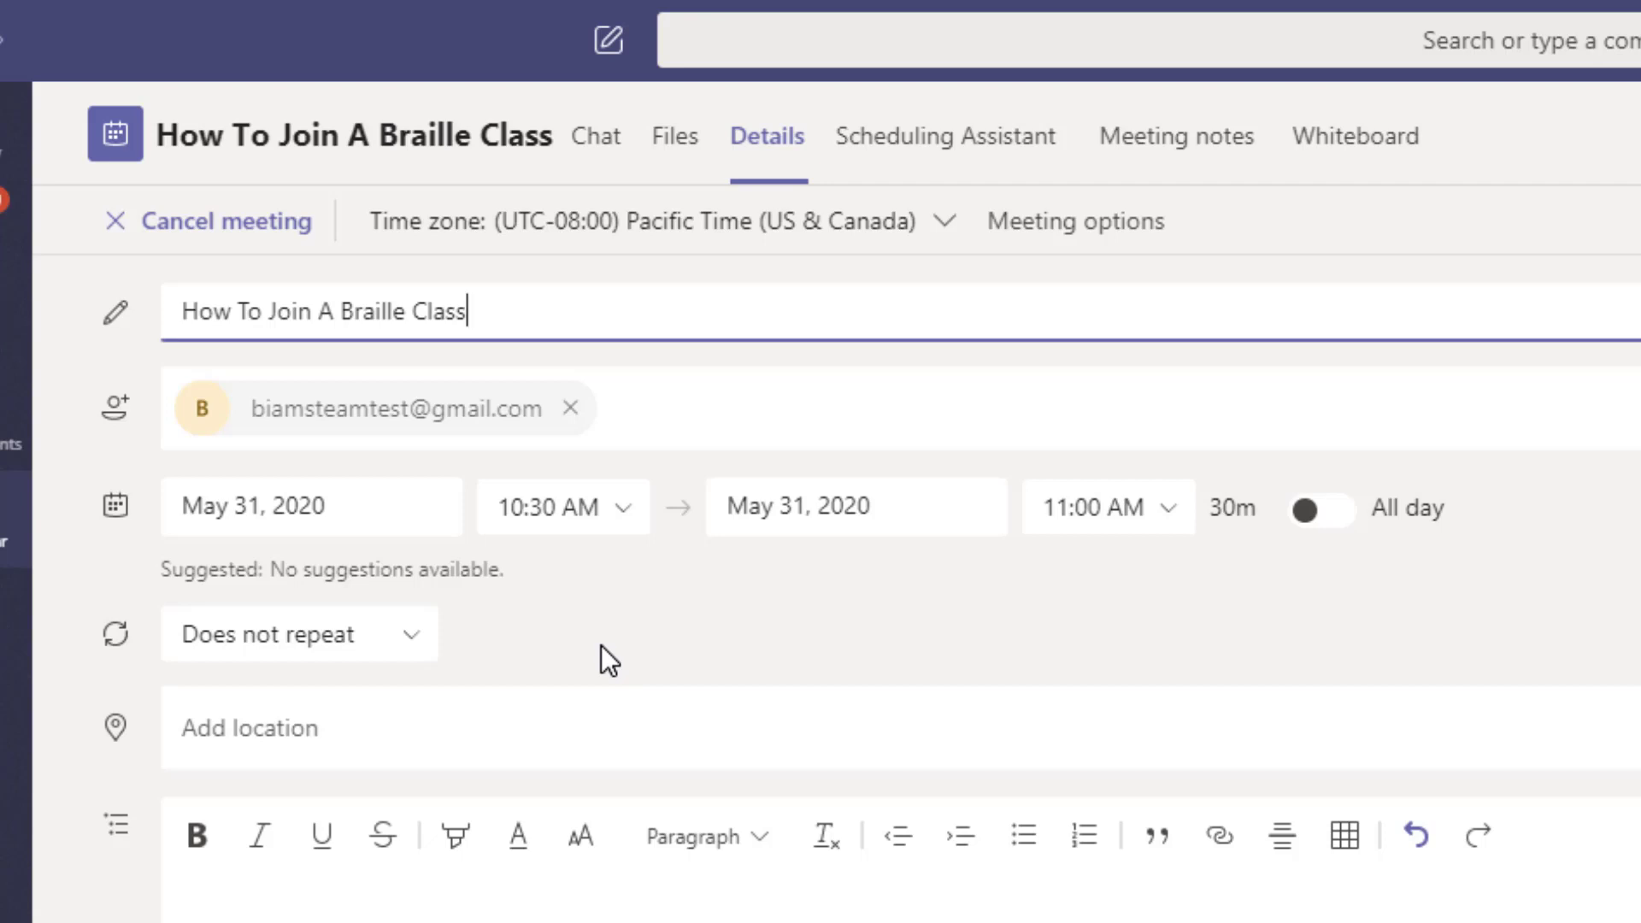
{"action": "mouse_move", "coordinate": [208, 491]}
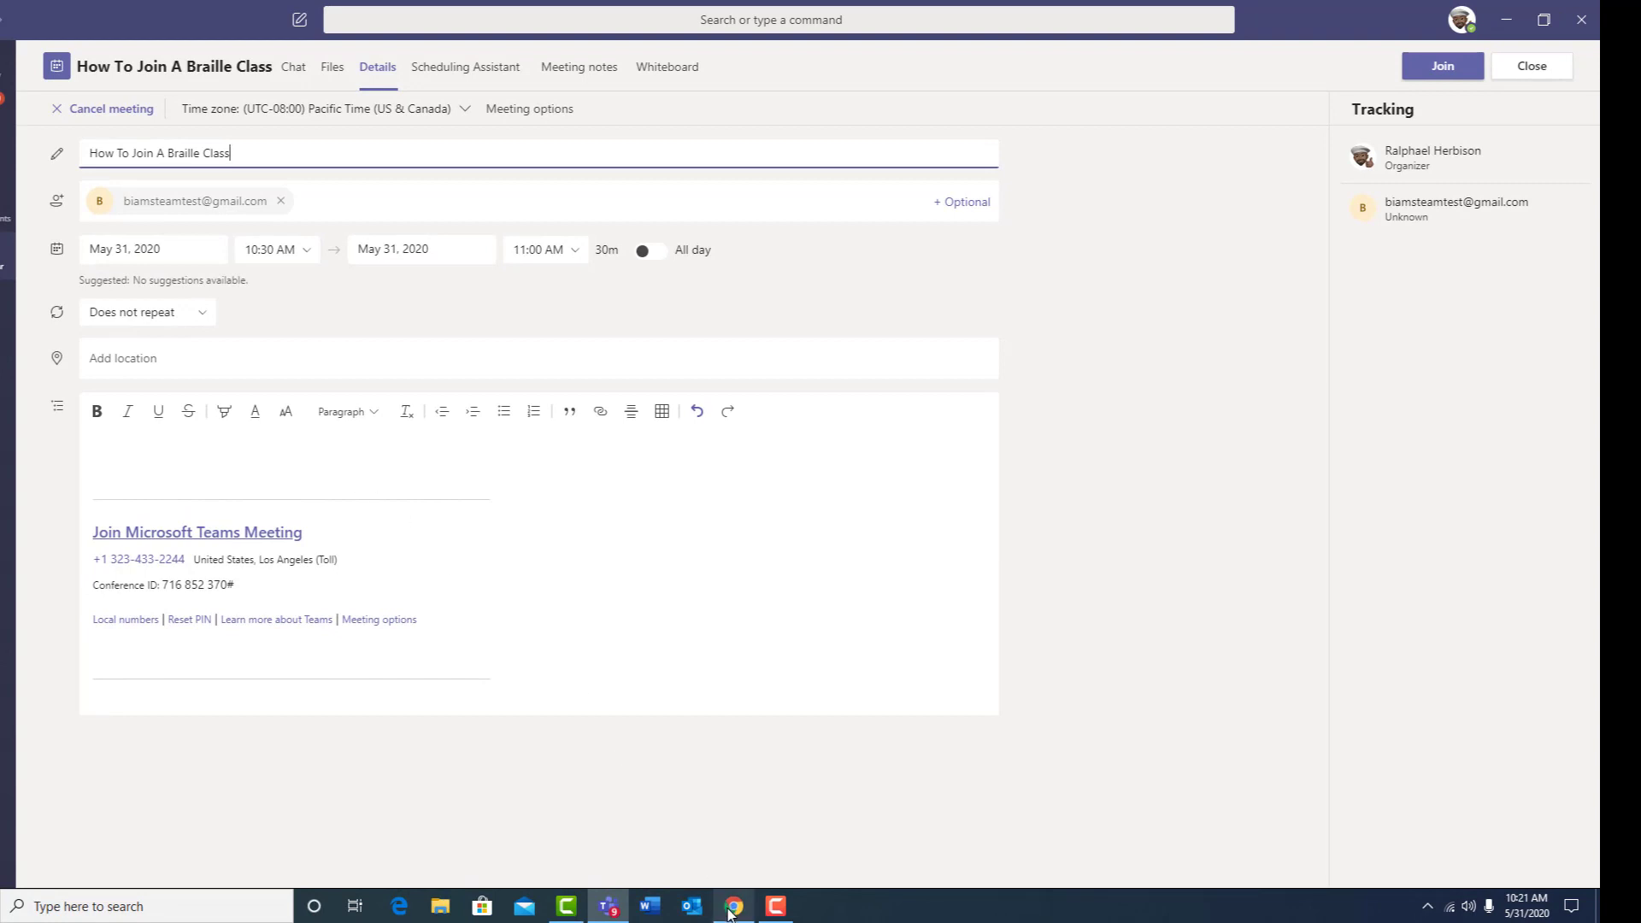
{"action": "mouse_move", "coordinate": [733, 905]}
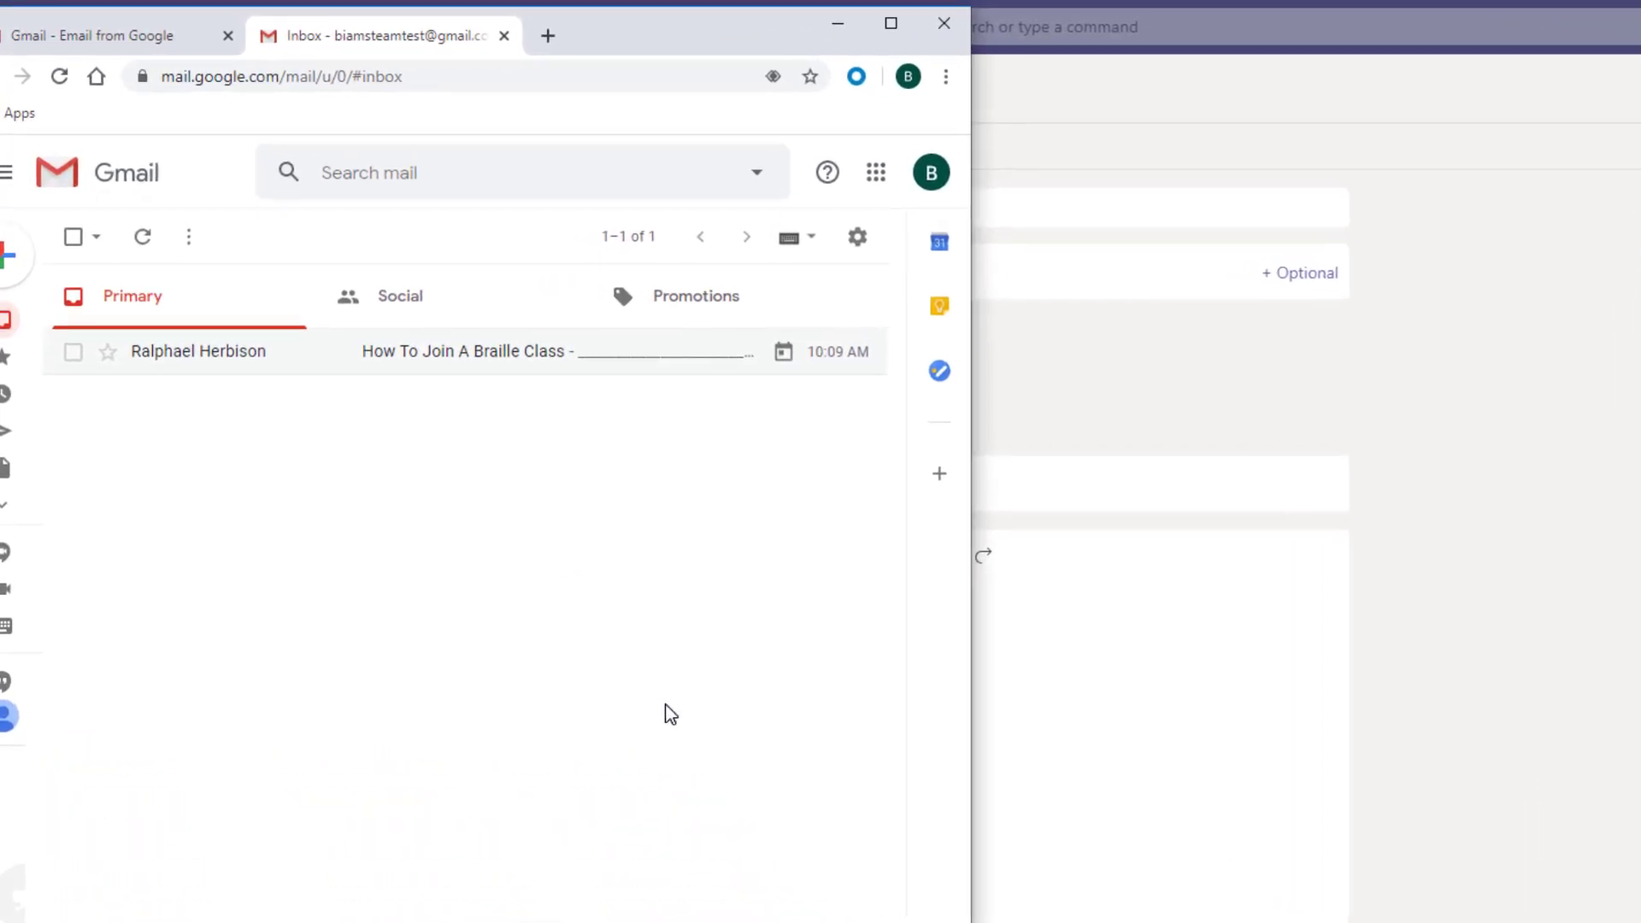
{"action": "mouse_move", "coordinate": [406, 570]}
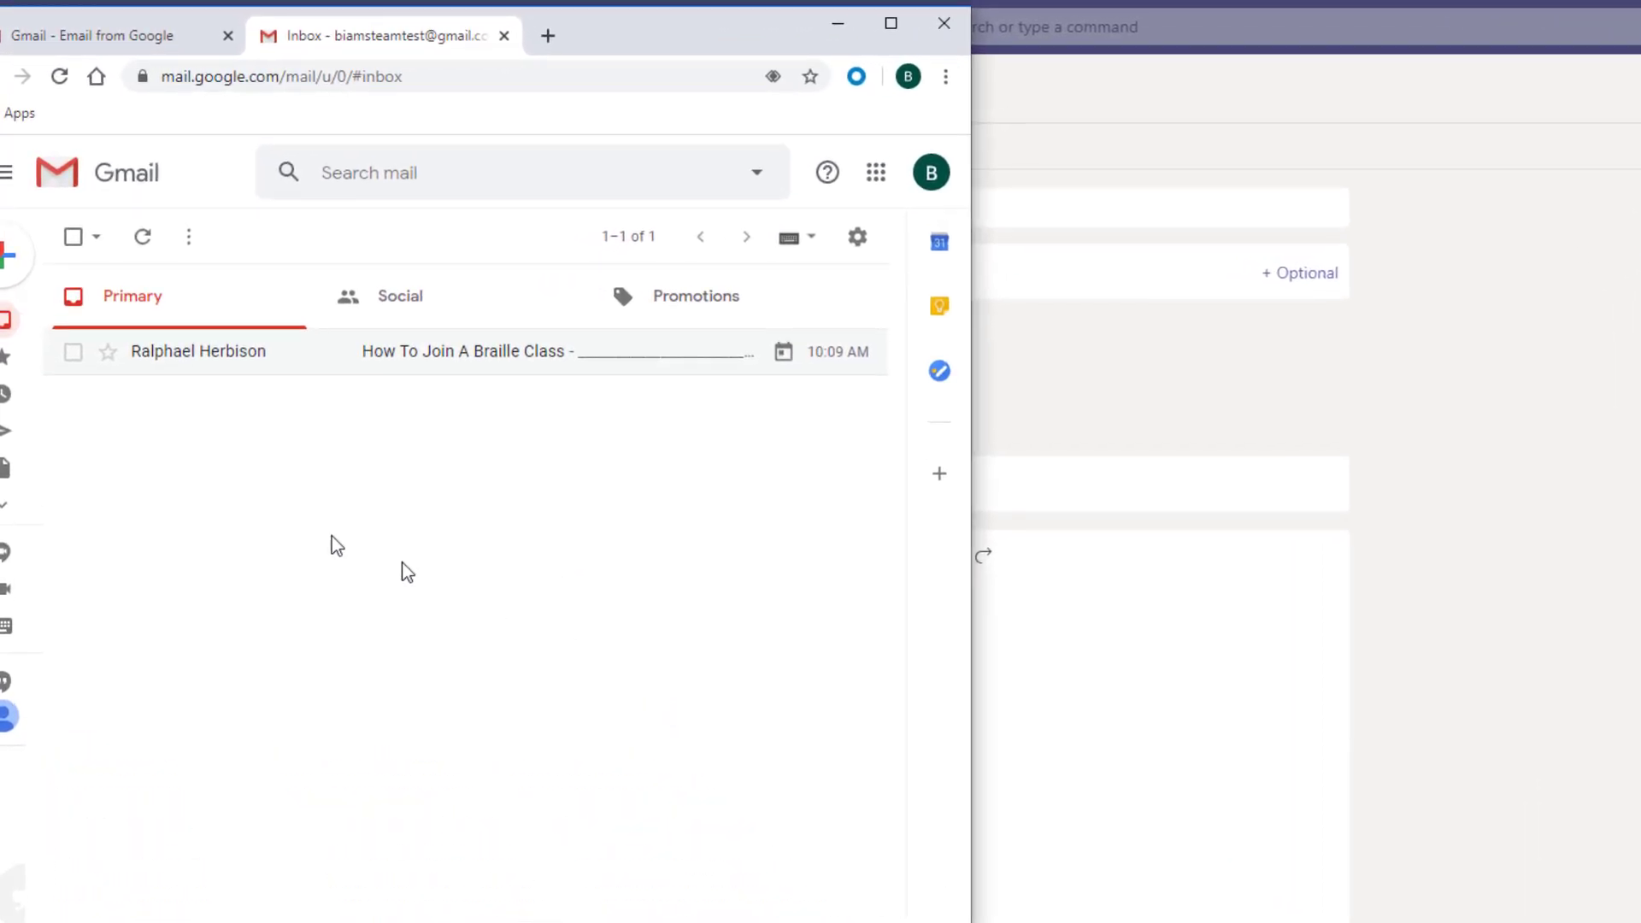
{"action": "mouse_move", "coordinate": [319, 406]}
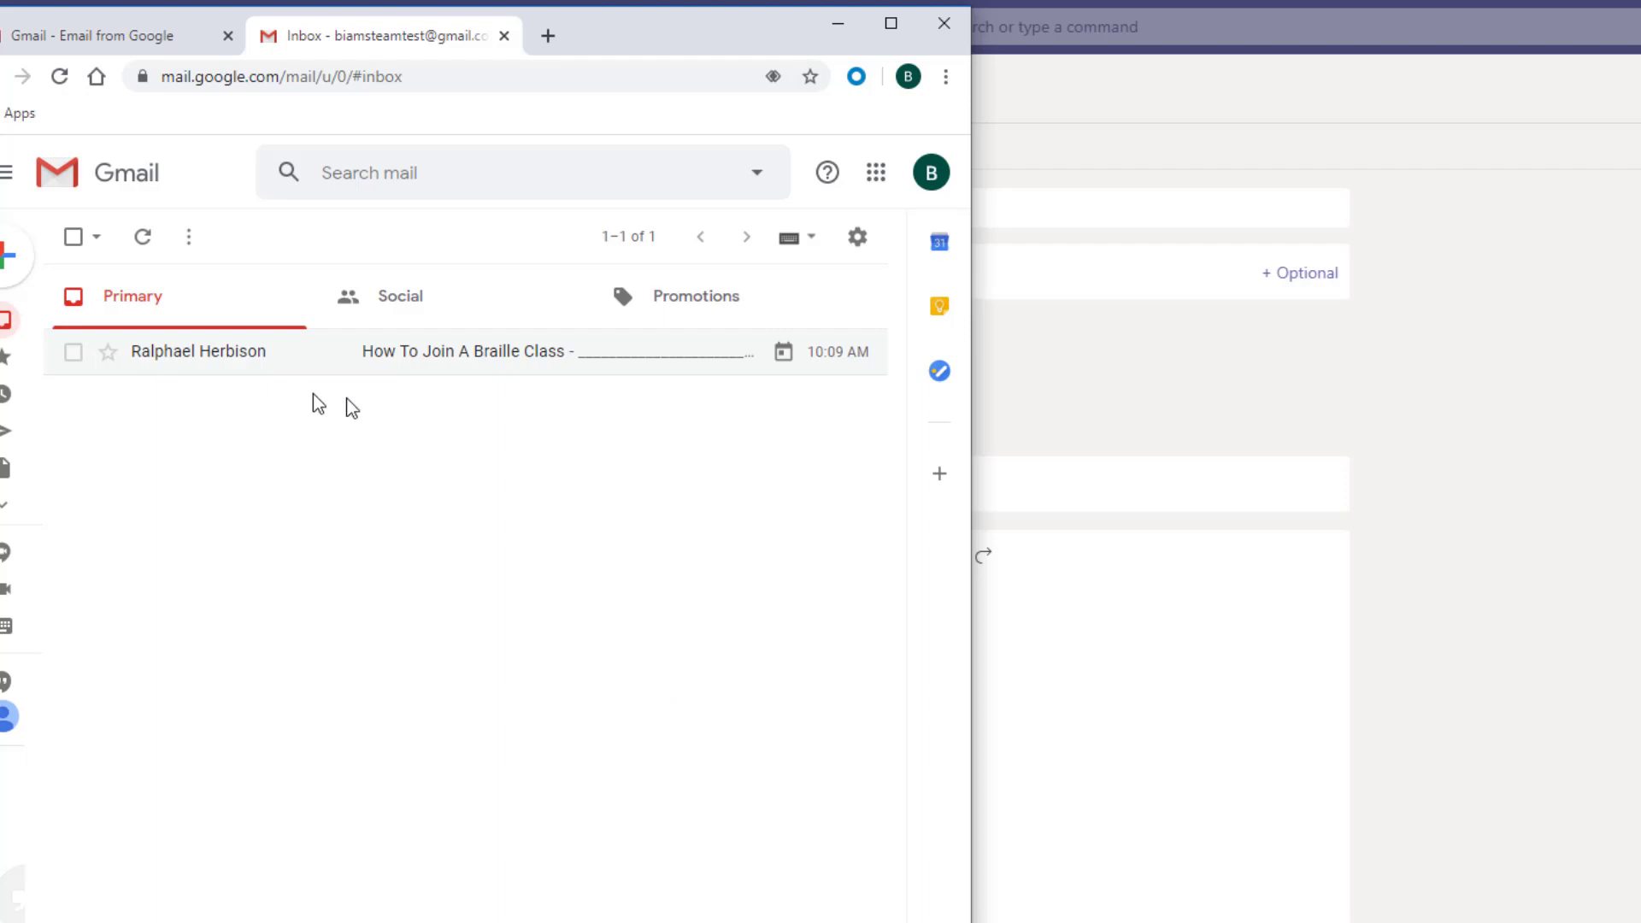
{"action": "mouse_move", "coordinate": [497, 430]}
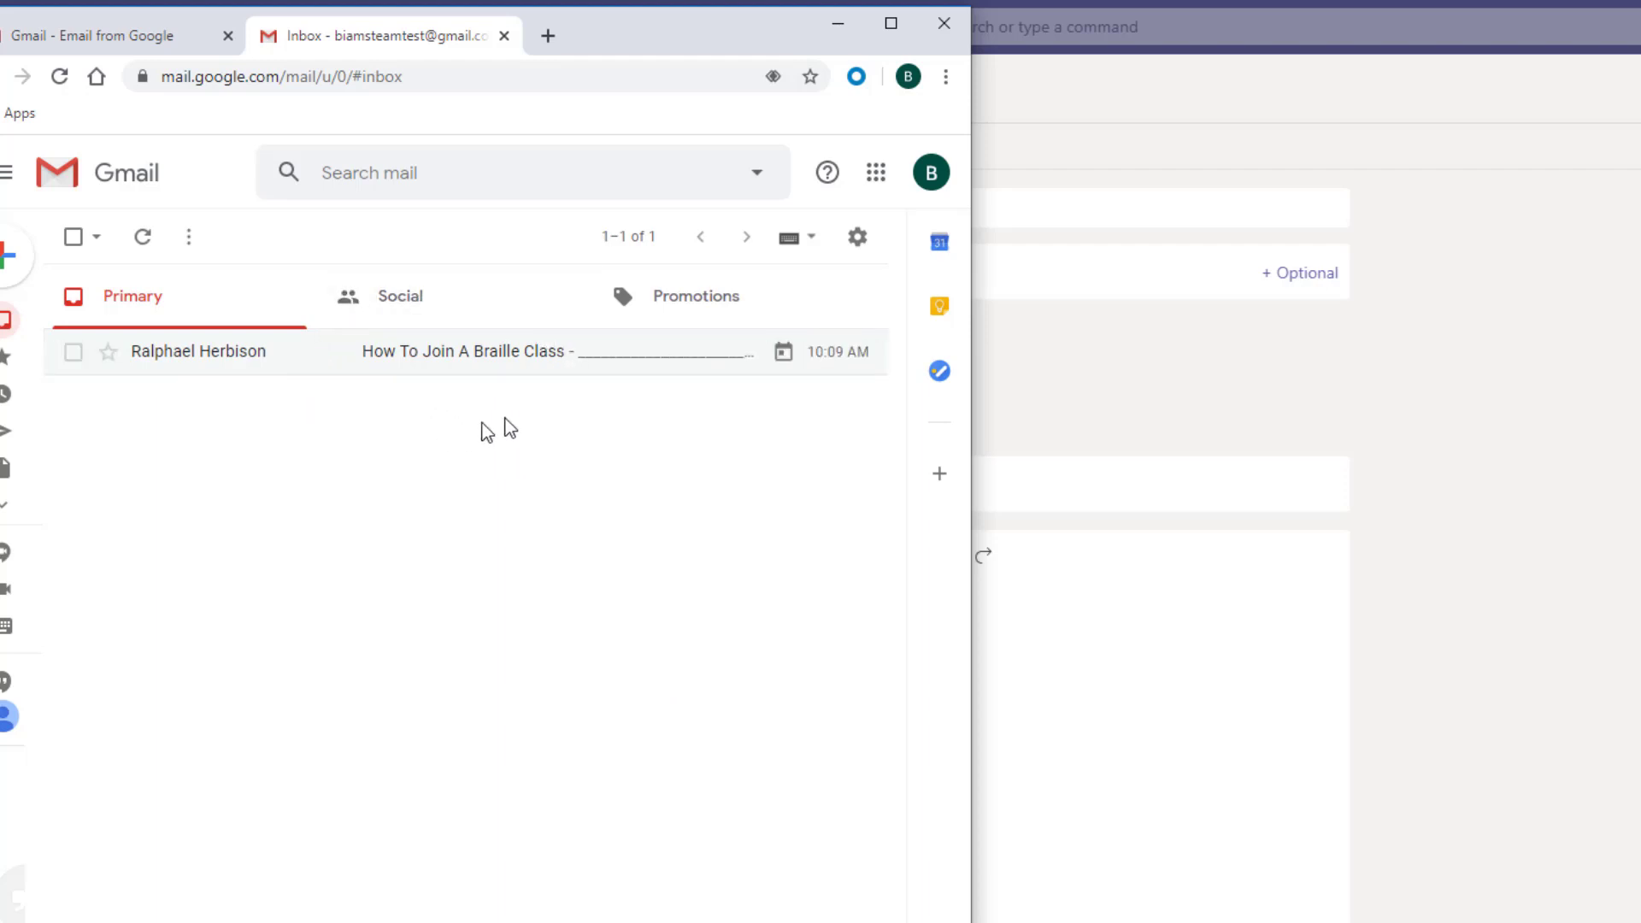
{"action": "mouse_move", "coordinate": [514, 424]}
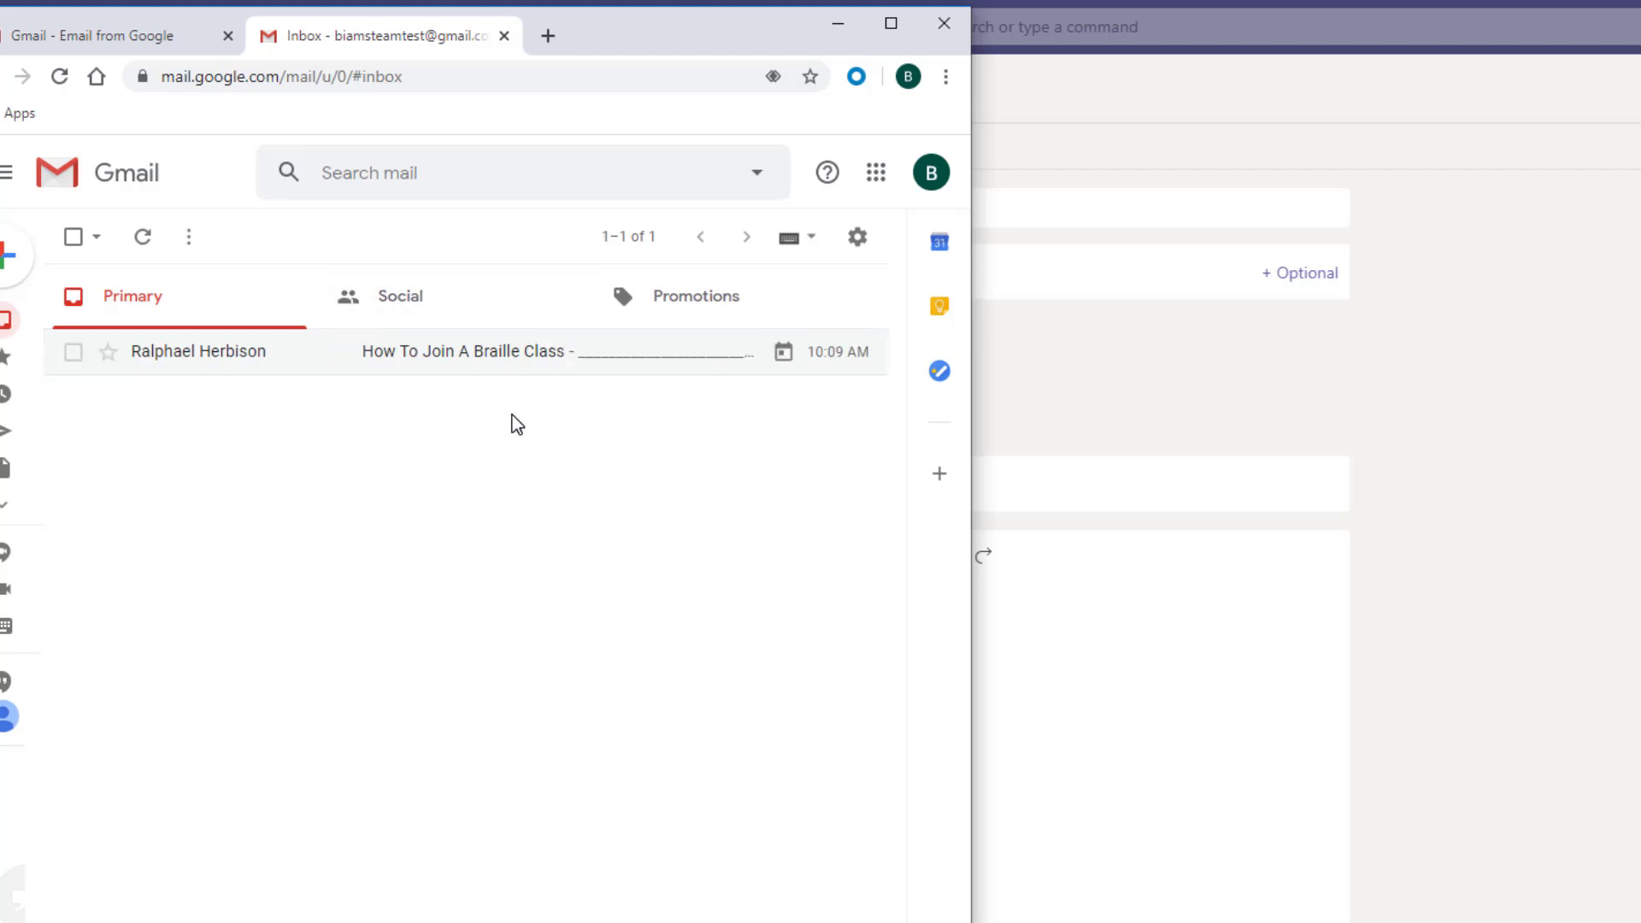
{"action": "mouse_move", "coordinate": [188, 352]}
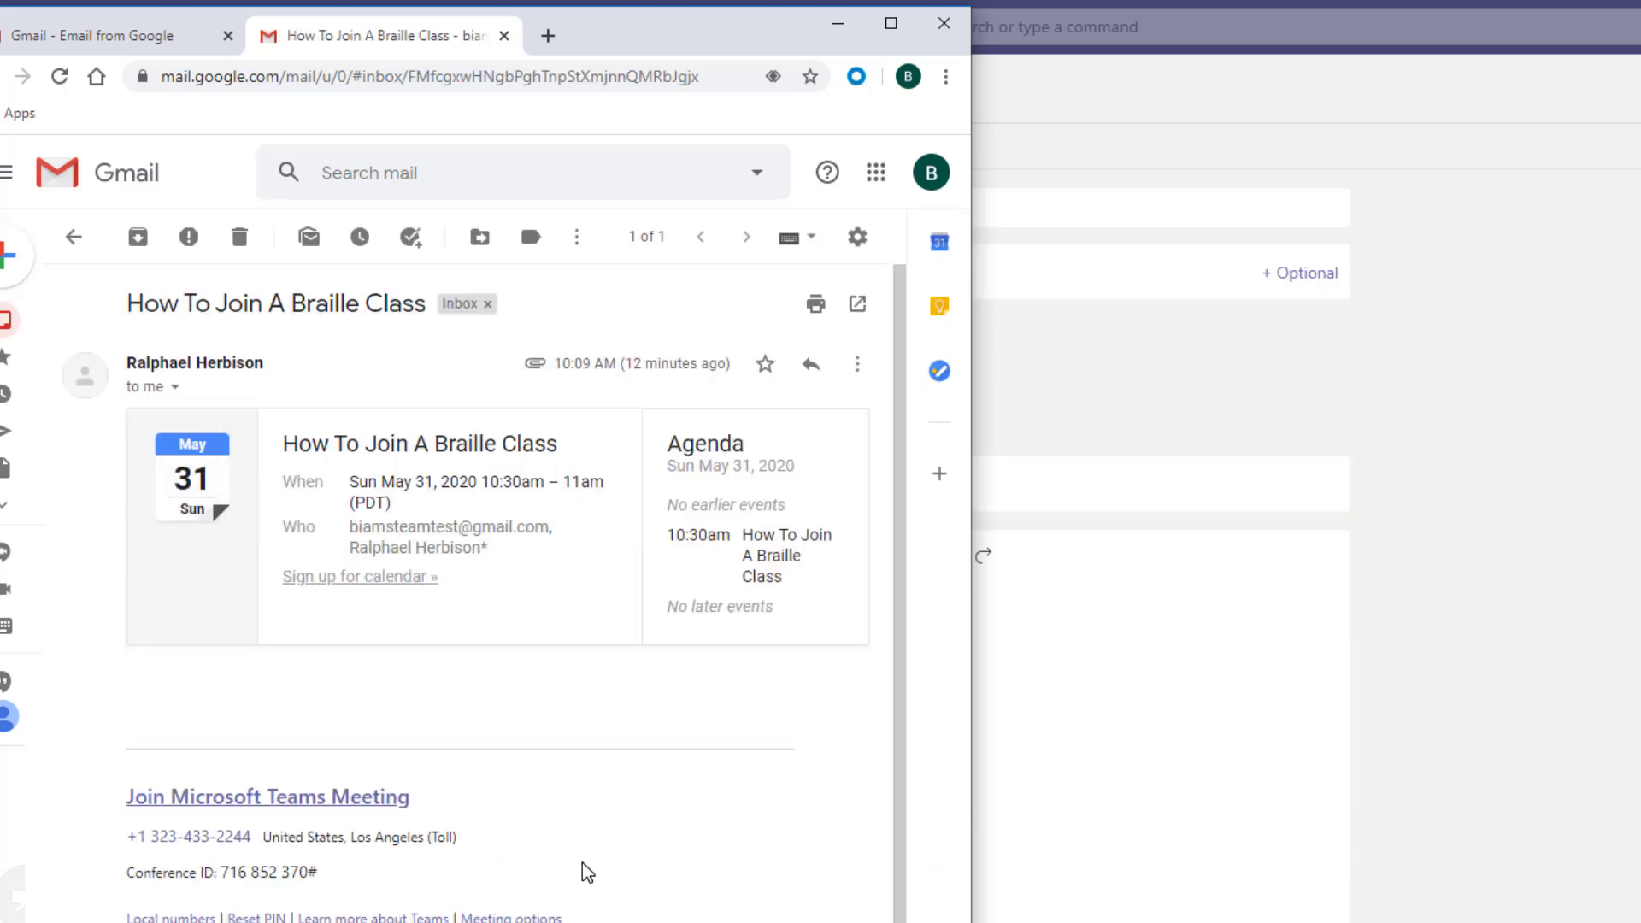
{"action": "mouse_move", "coordinate": [523, 469]}
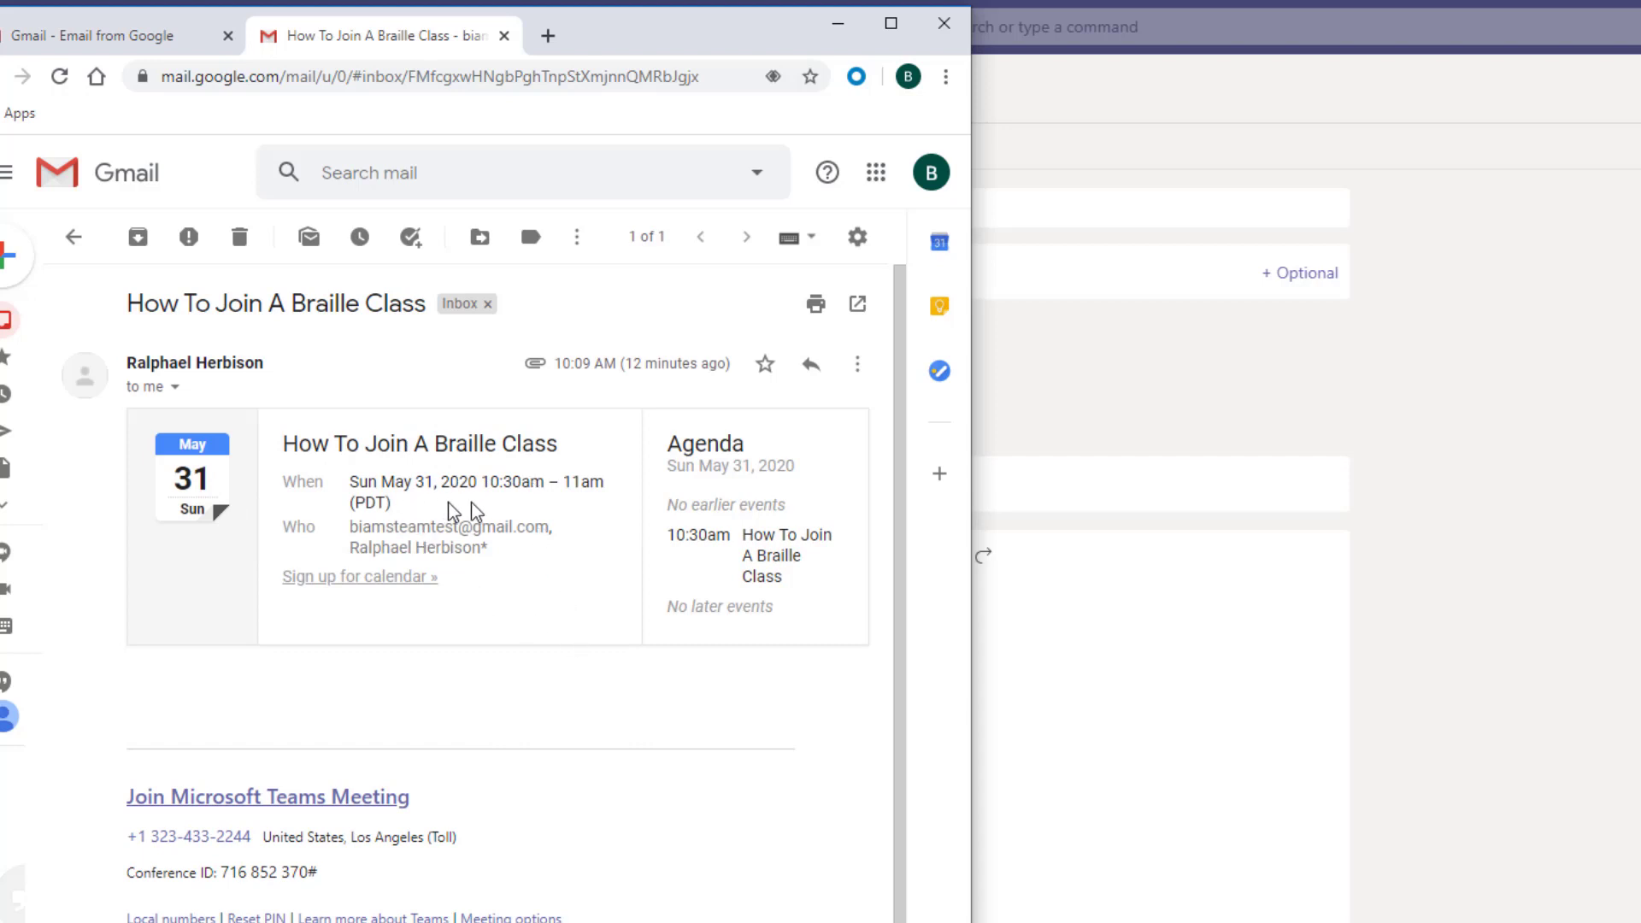
Step: Scroll the Braille class invitation email down to the Teams join link
{"action": "scroll", "scroll_direction": "down", "scroll_amount": 3}
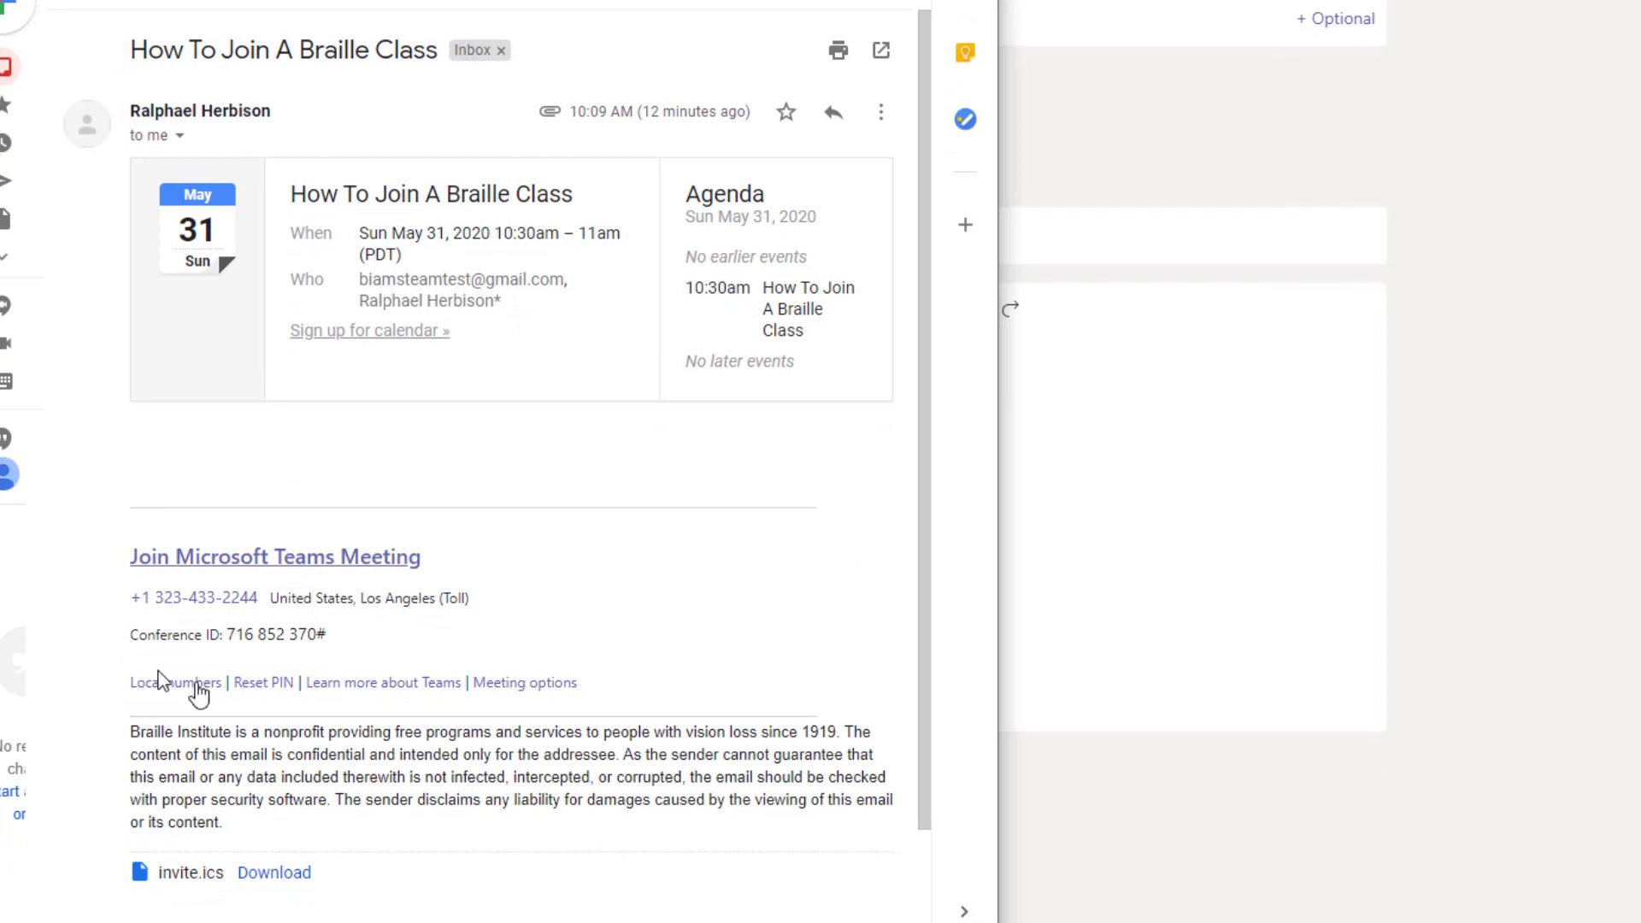
{"action": "mouse_move", "coordinate": [408, 447]}
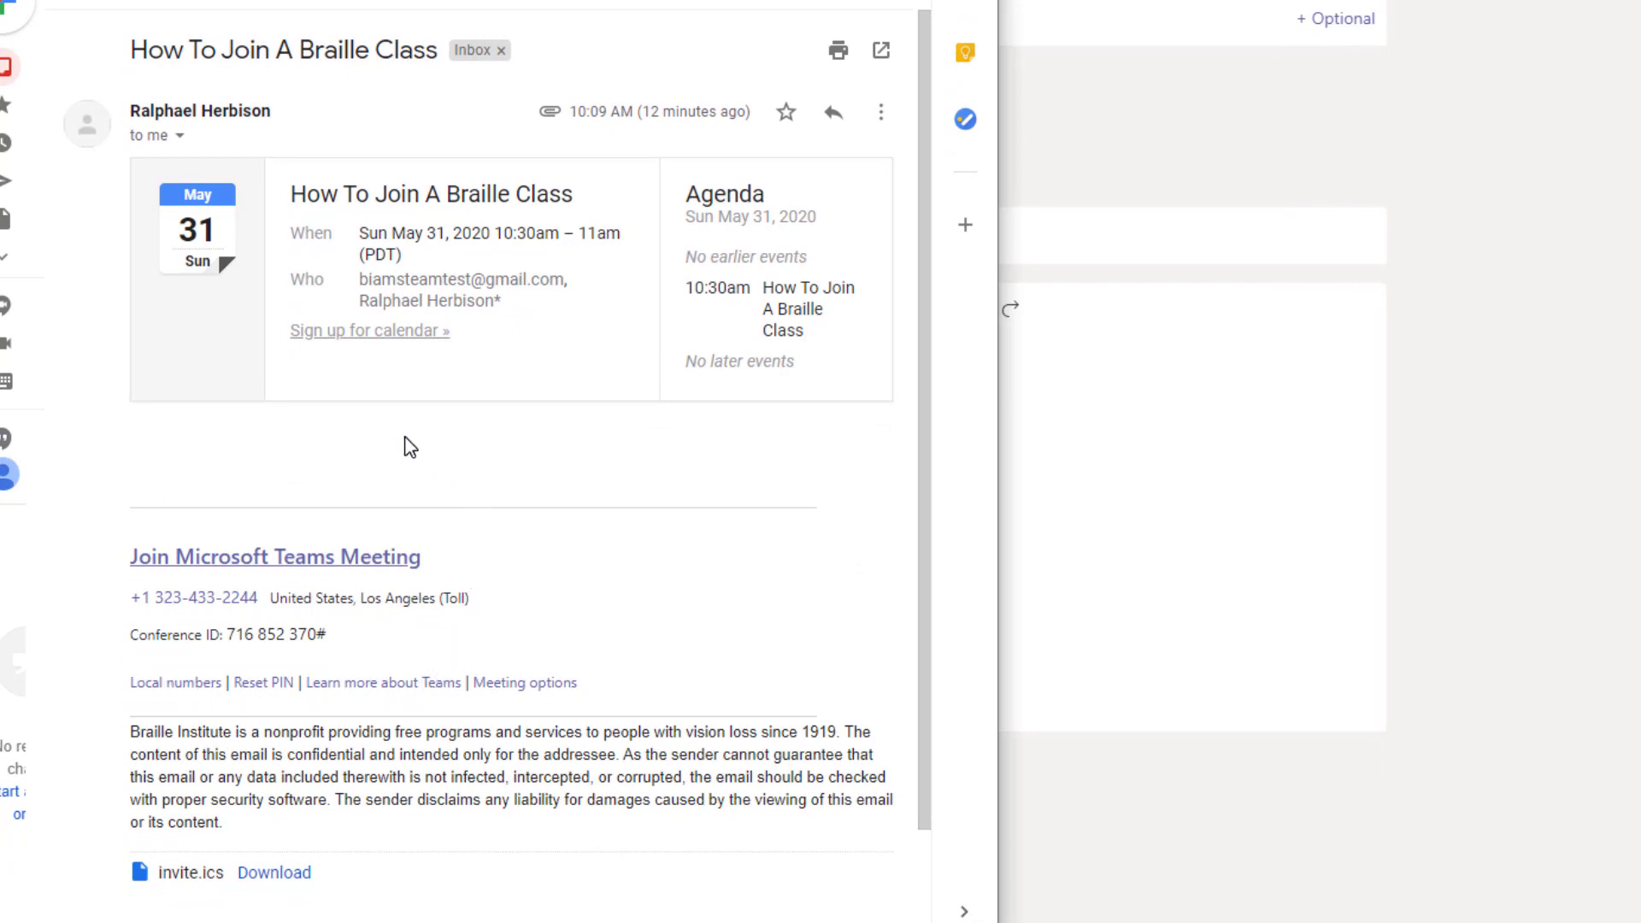
{"action": "mouse_move", "coordinate": [409, 448]}
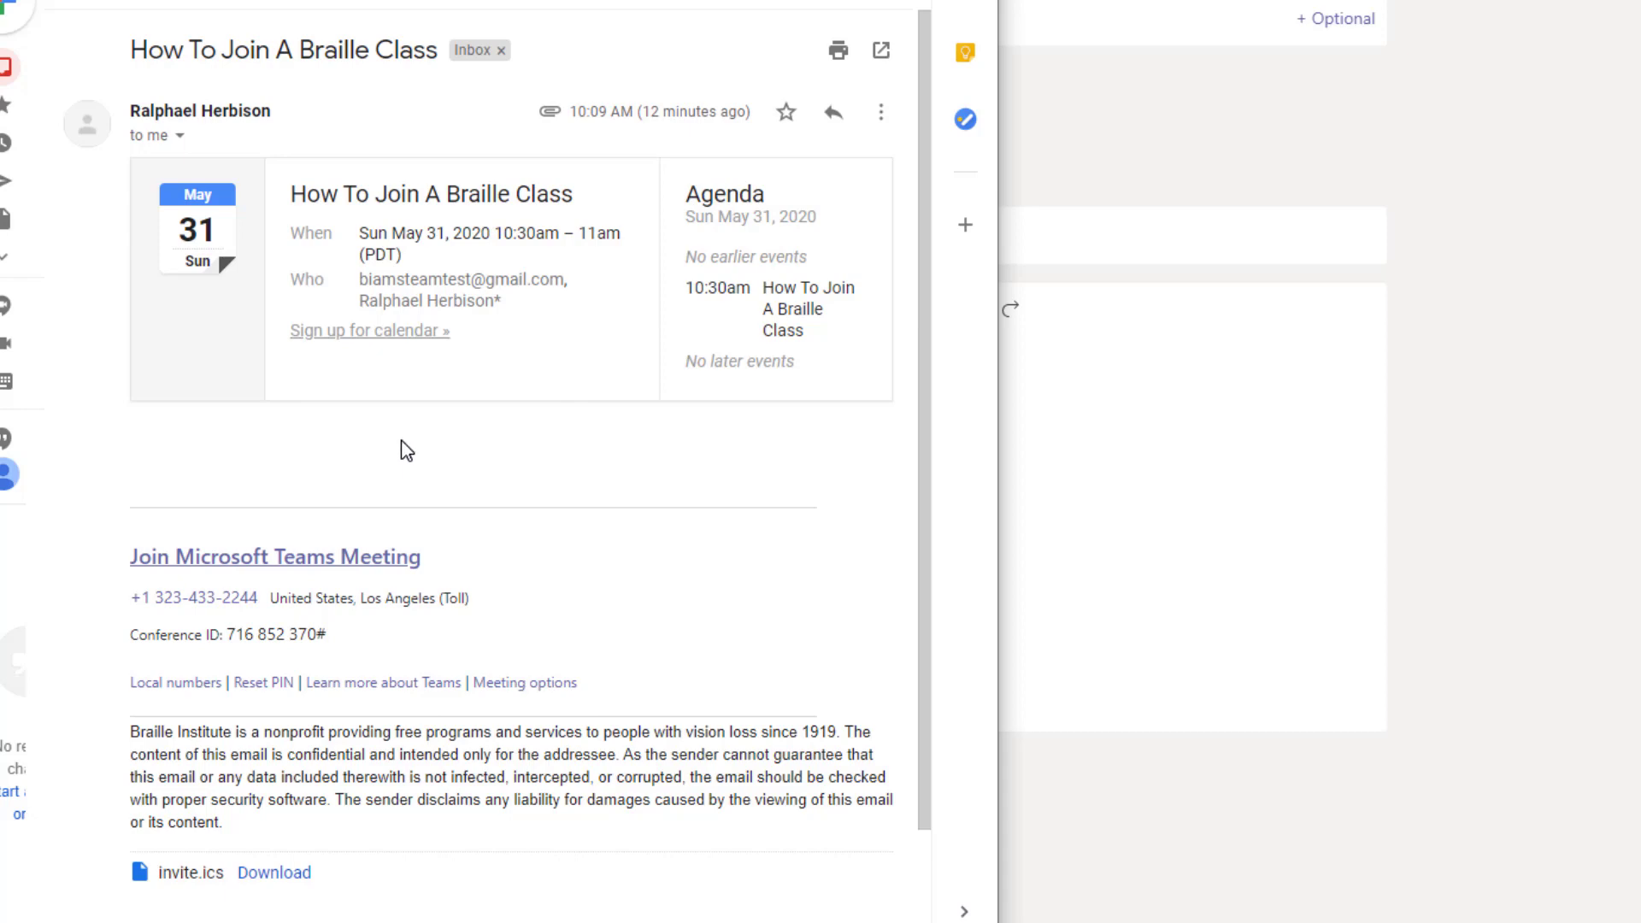
{"action": "mouse_move", "coordinate": [297, 595]}
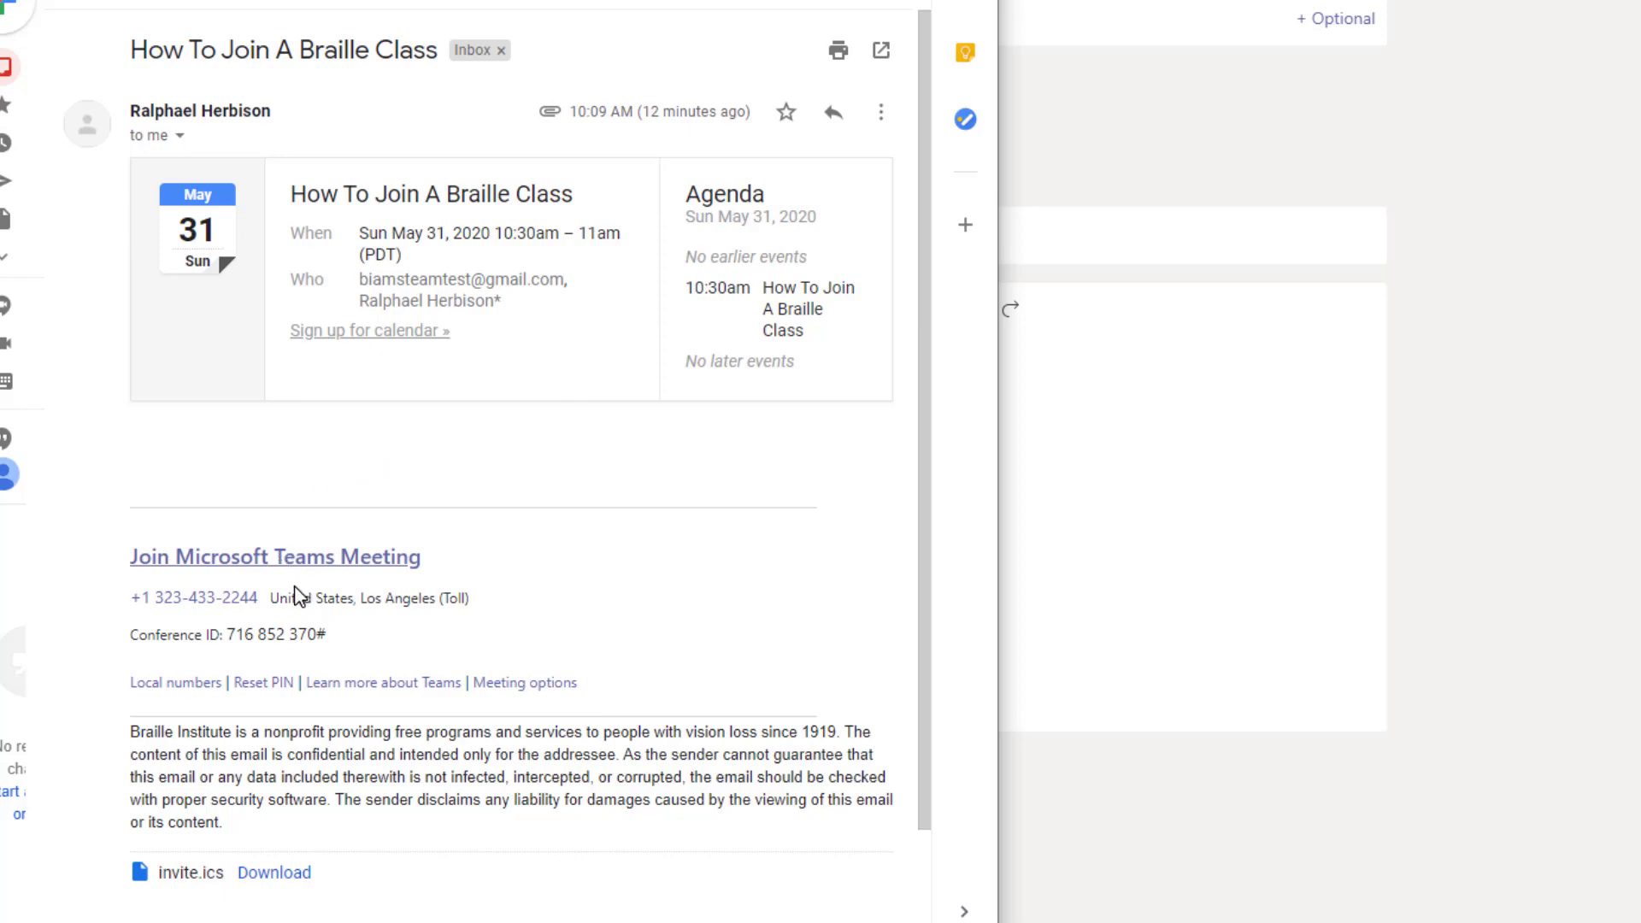
{"action": "mouse_move", "coordinate": [279, 556]}
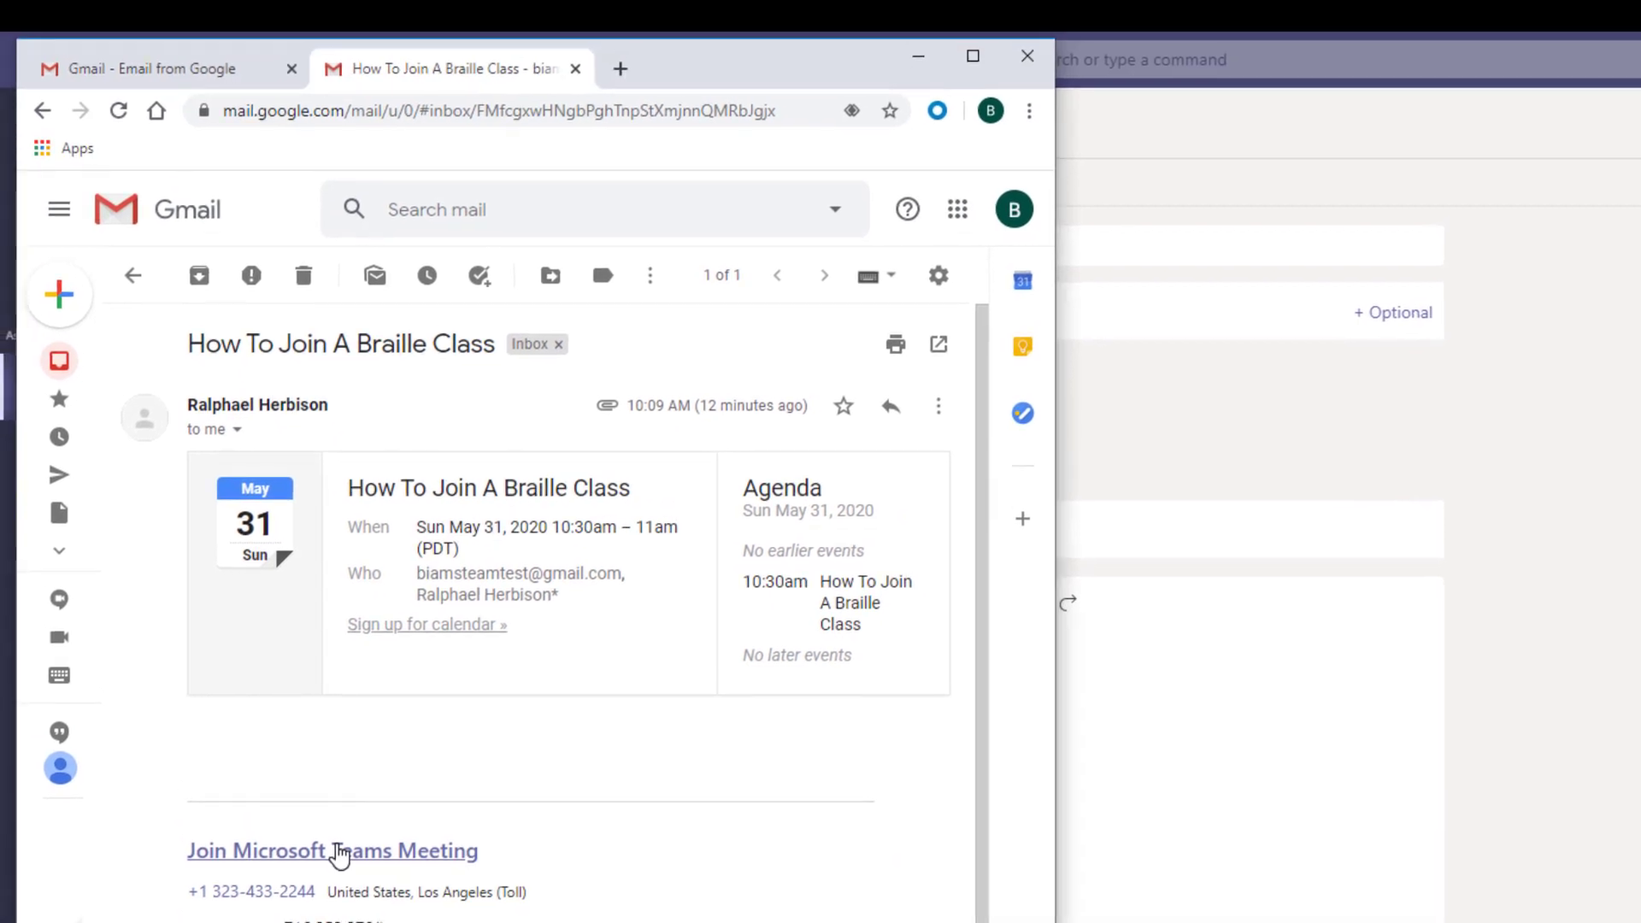
Step: Follow the invite's join link, dismiss the desktop-app prompt, and join on the web
{"action": "left_click", "coordinate": [331, 850]}
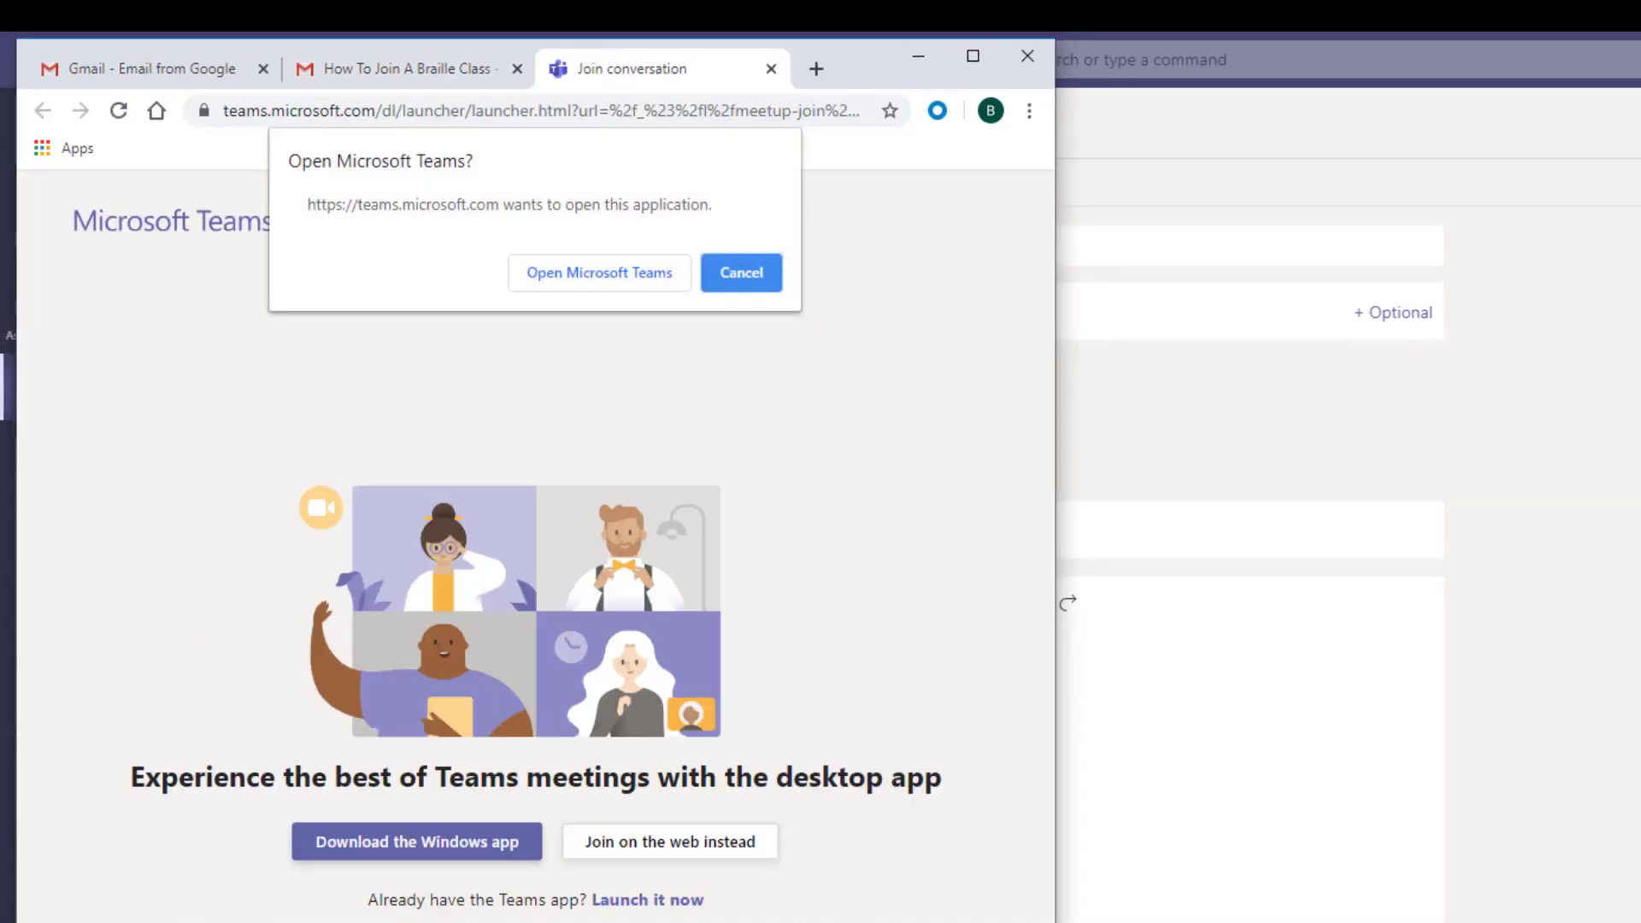
{"action": "mouse_move", "coordinate": [758, 592]}
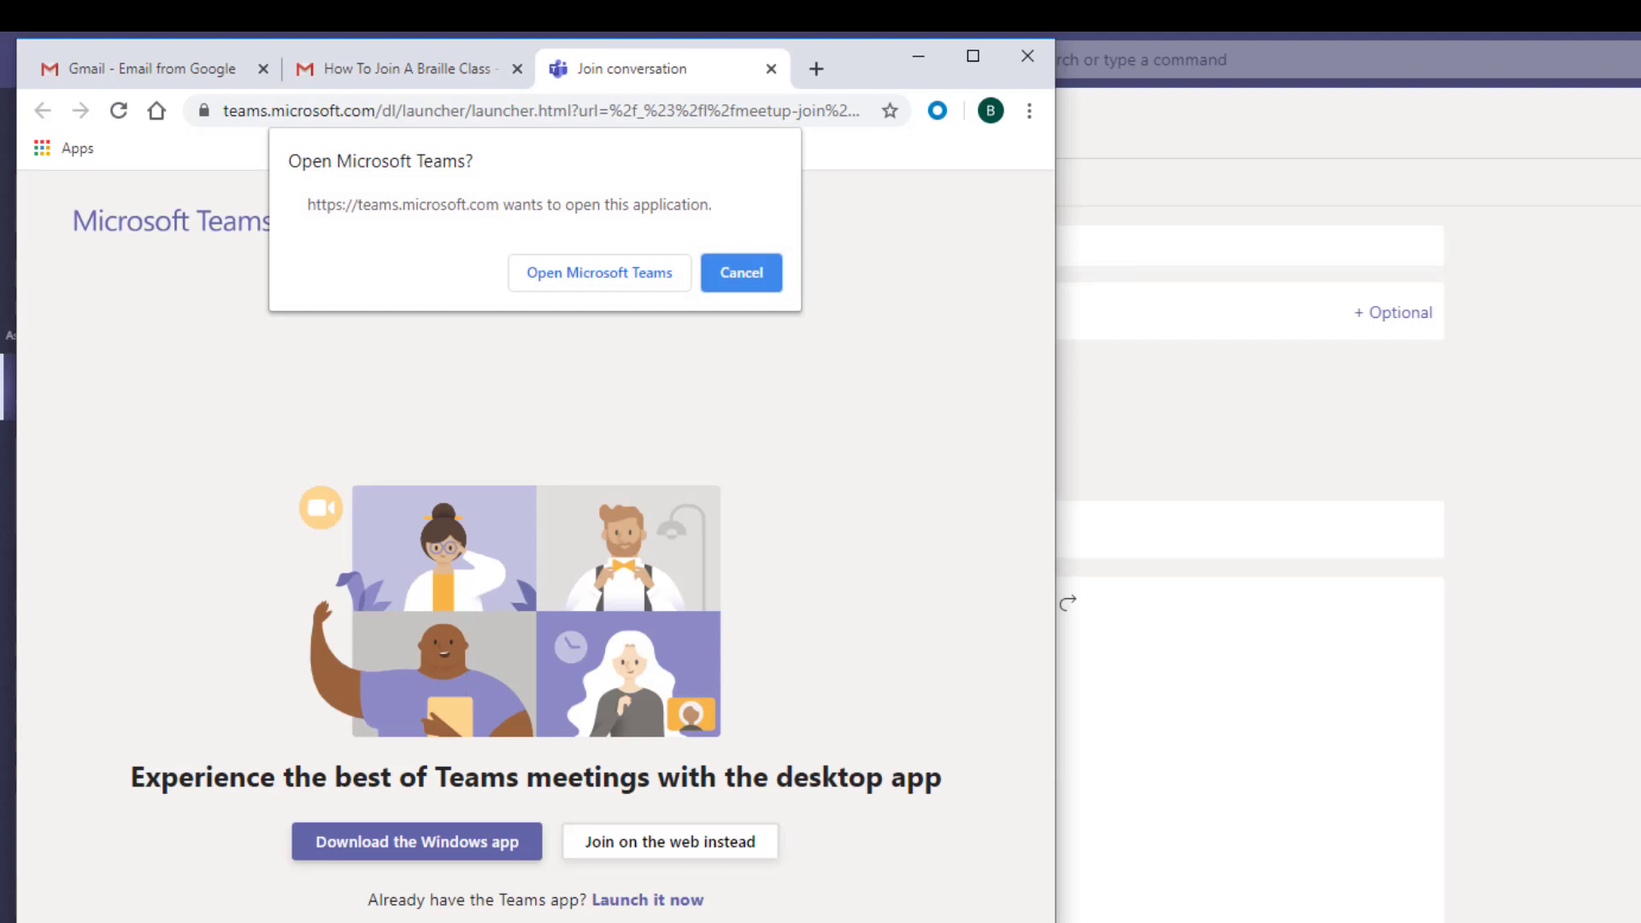
{"action": "mouse_move", "coordinate": [330, 850]}
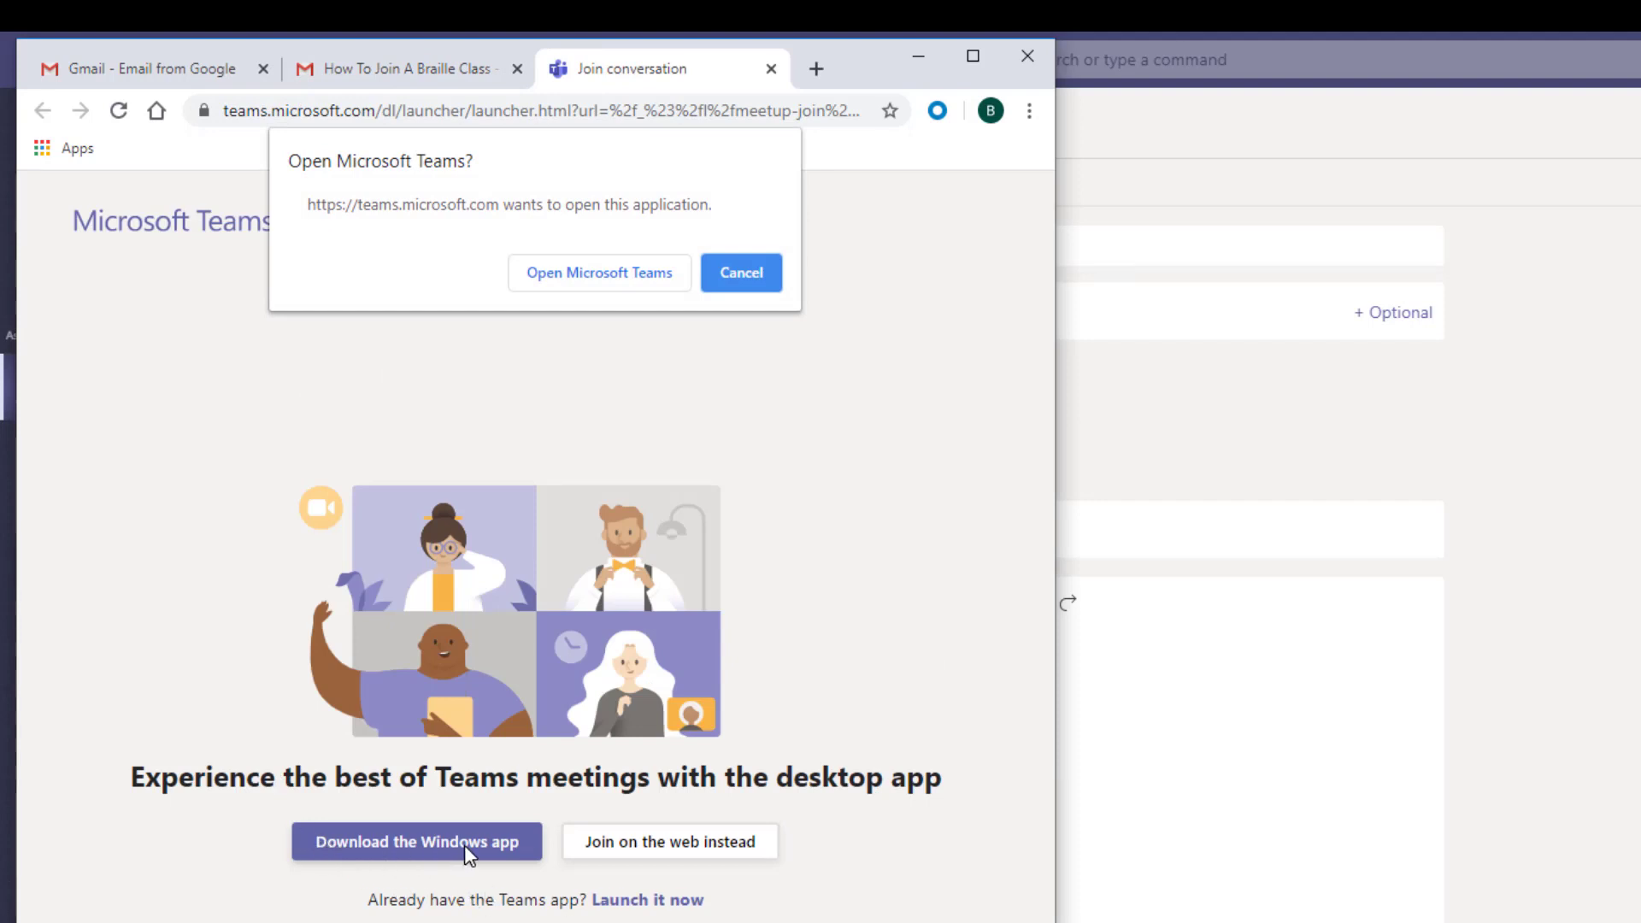
{"action": "mouse_move", "coordinate": [600, 887]}
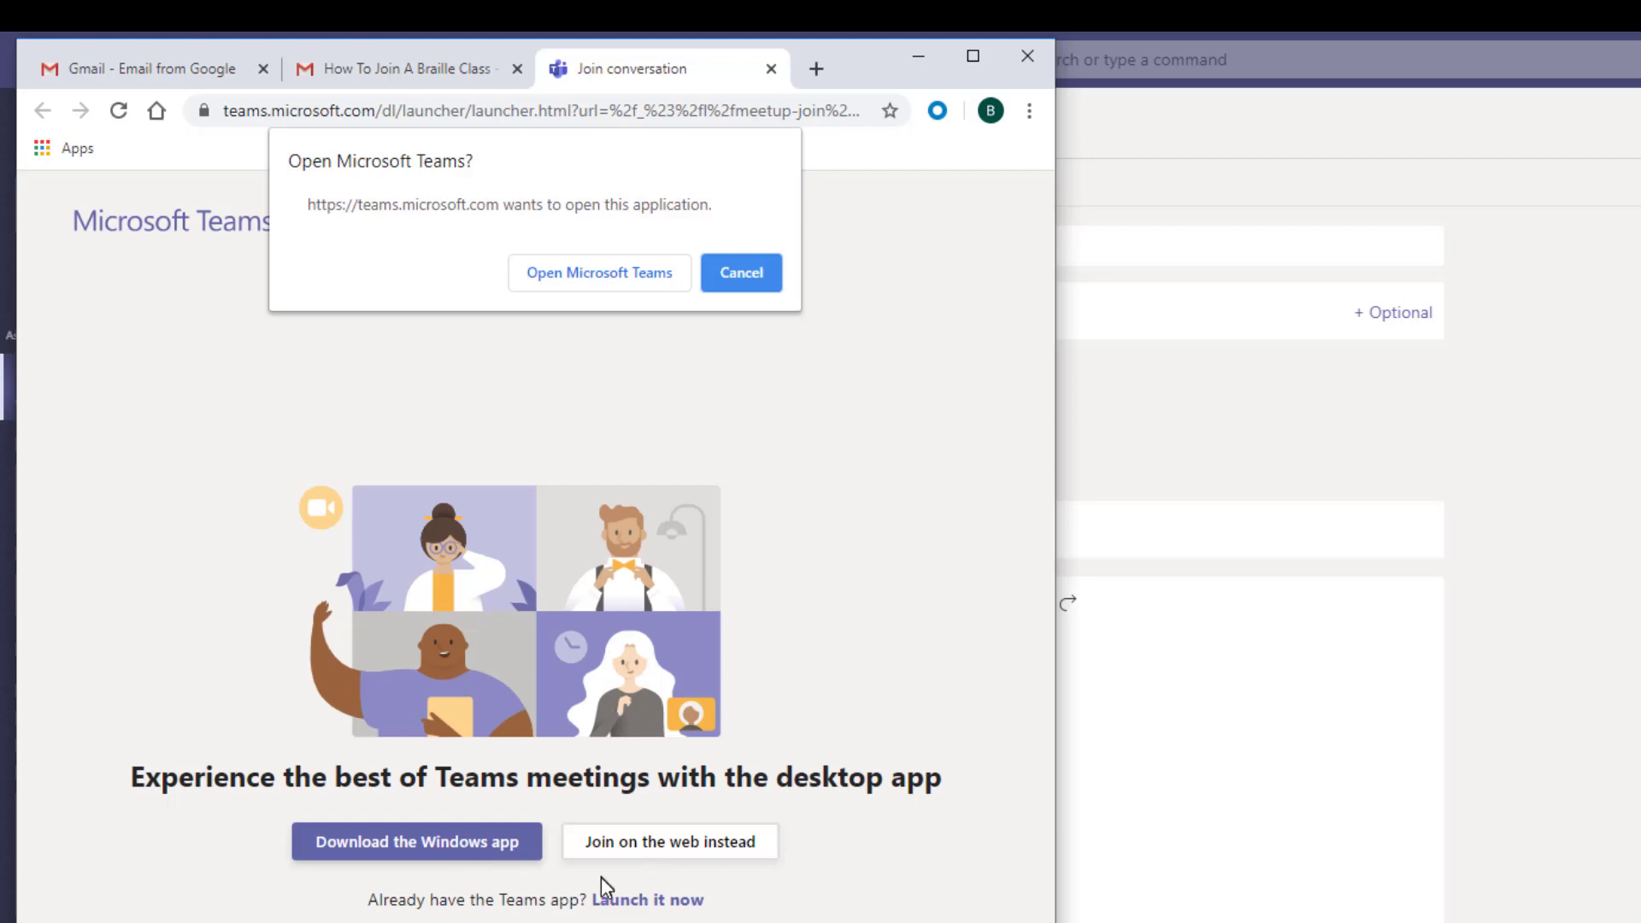
{"action": "mouse_move", "coordinate": [653, 857]}
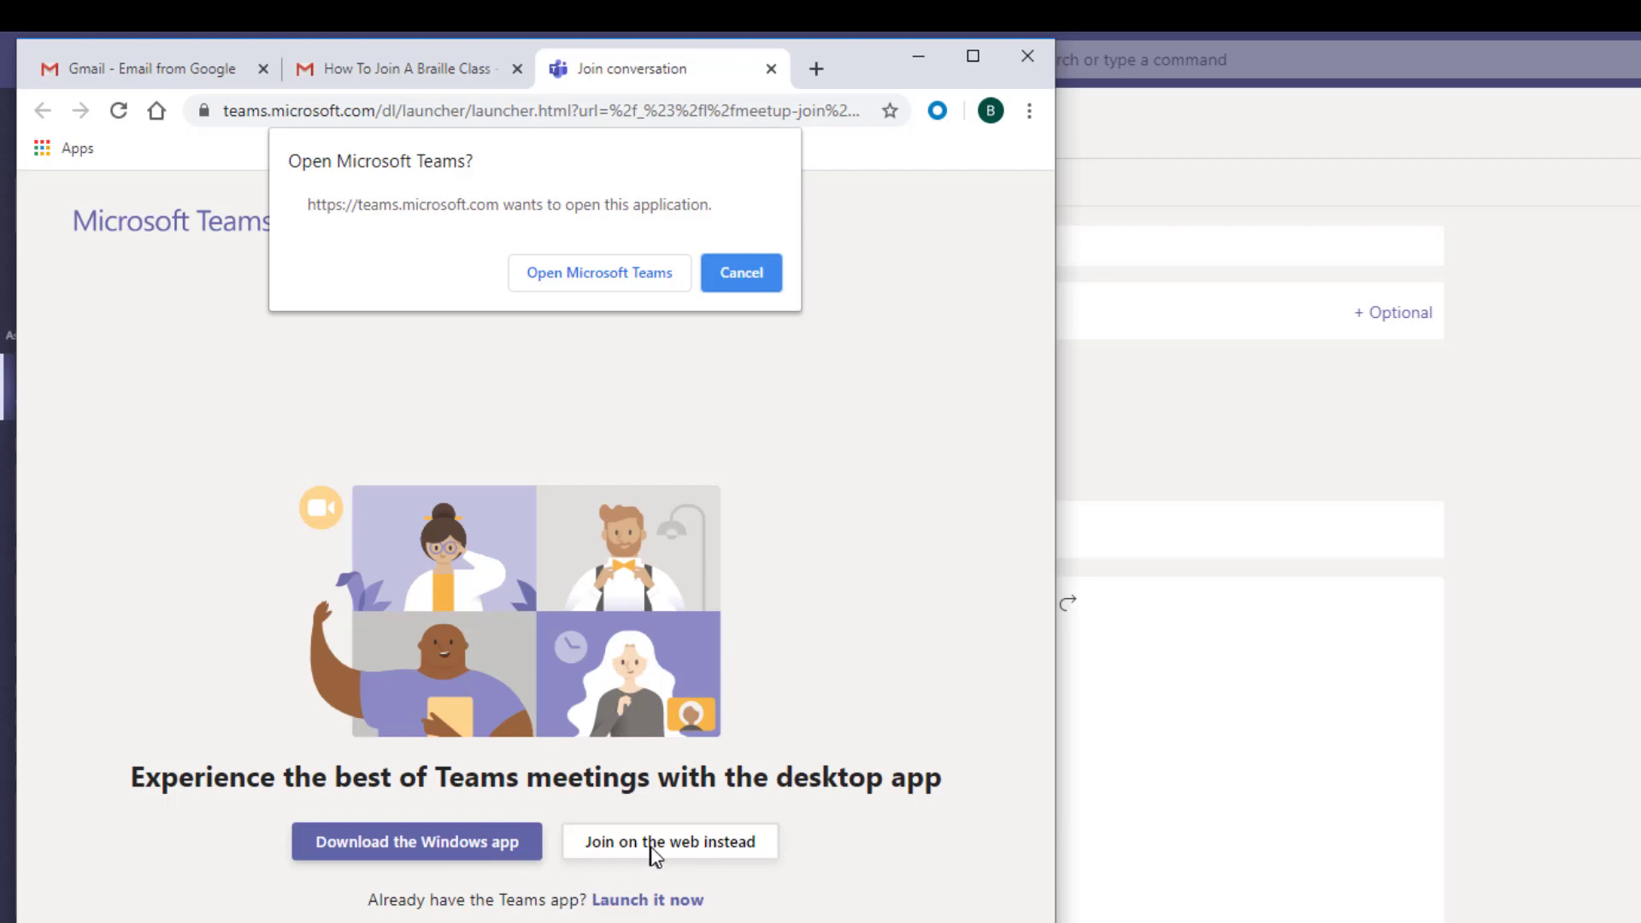
{"action": "mouse_move", "coordinate": [703, 858]}
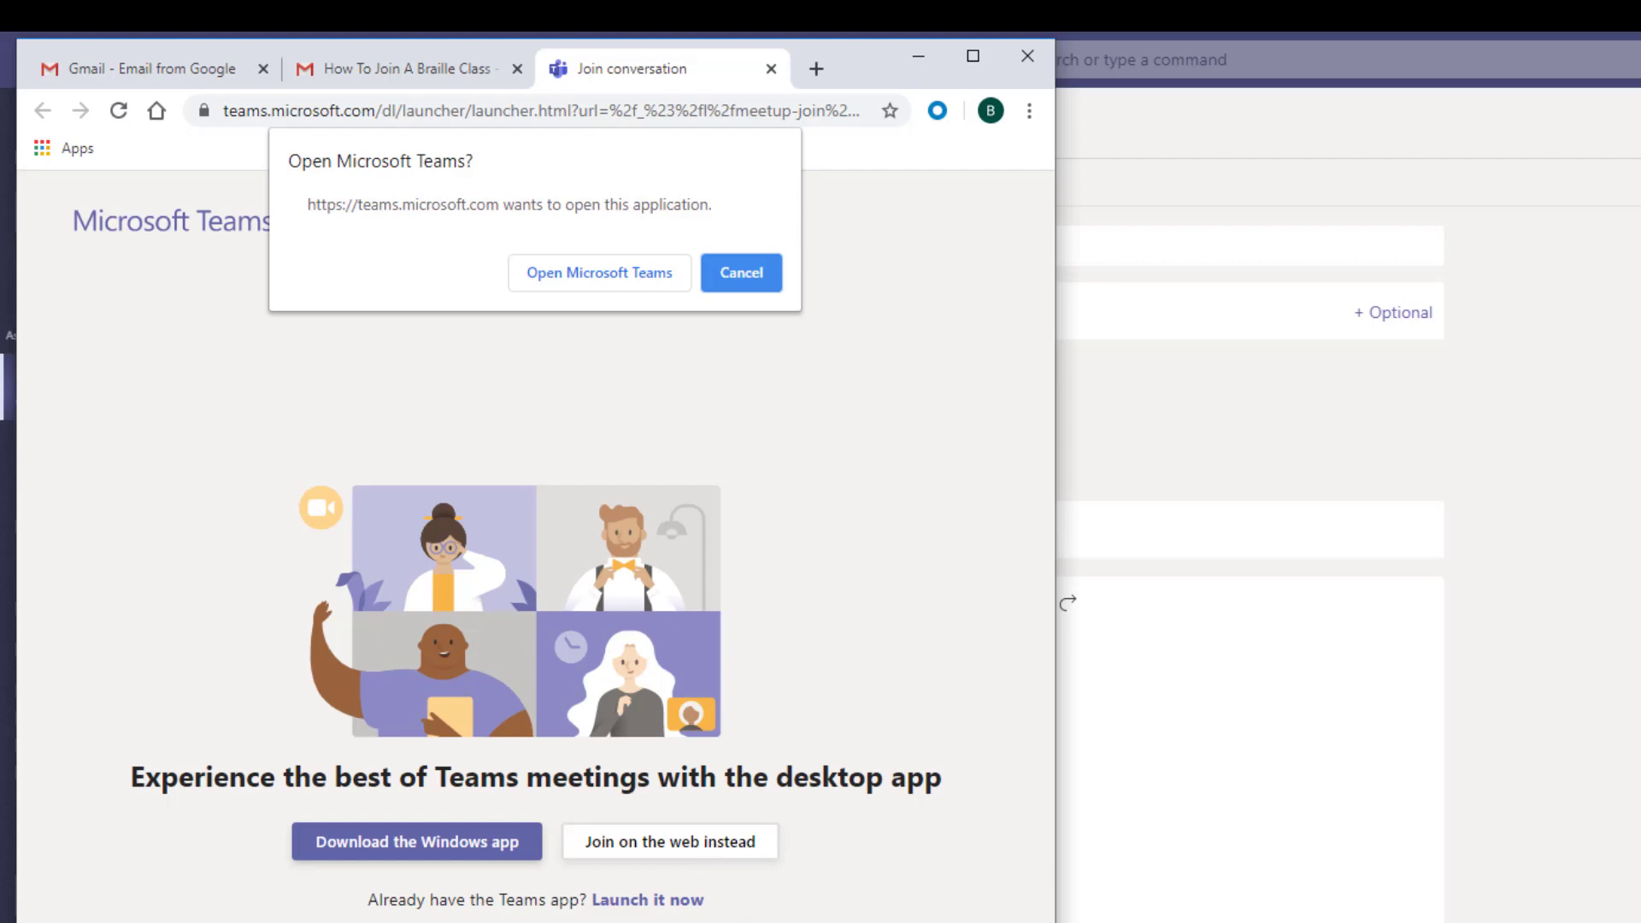
{"action": "mouse_move", "coordinate": [676, 869]}
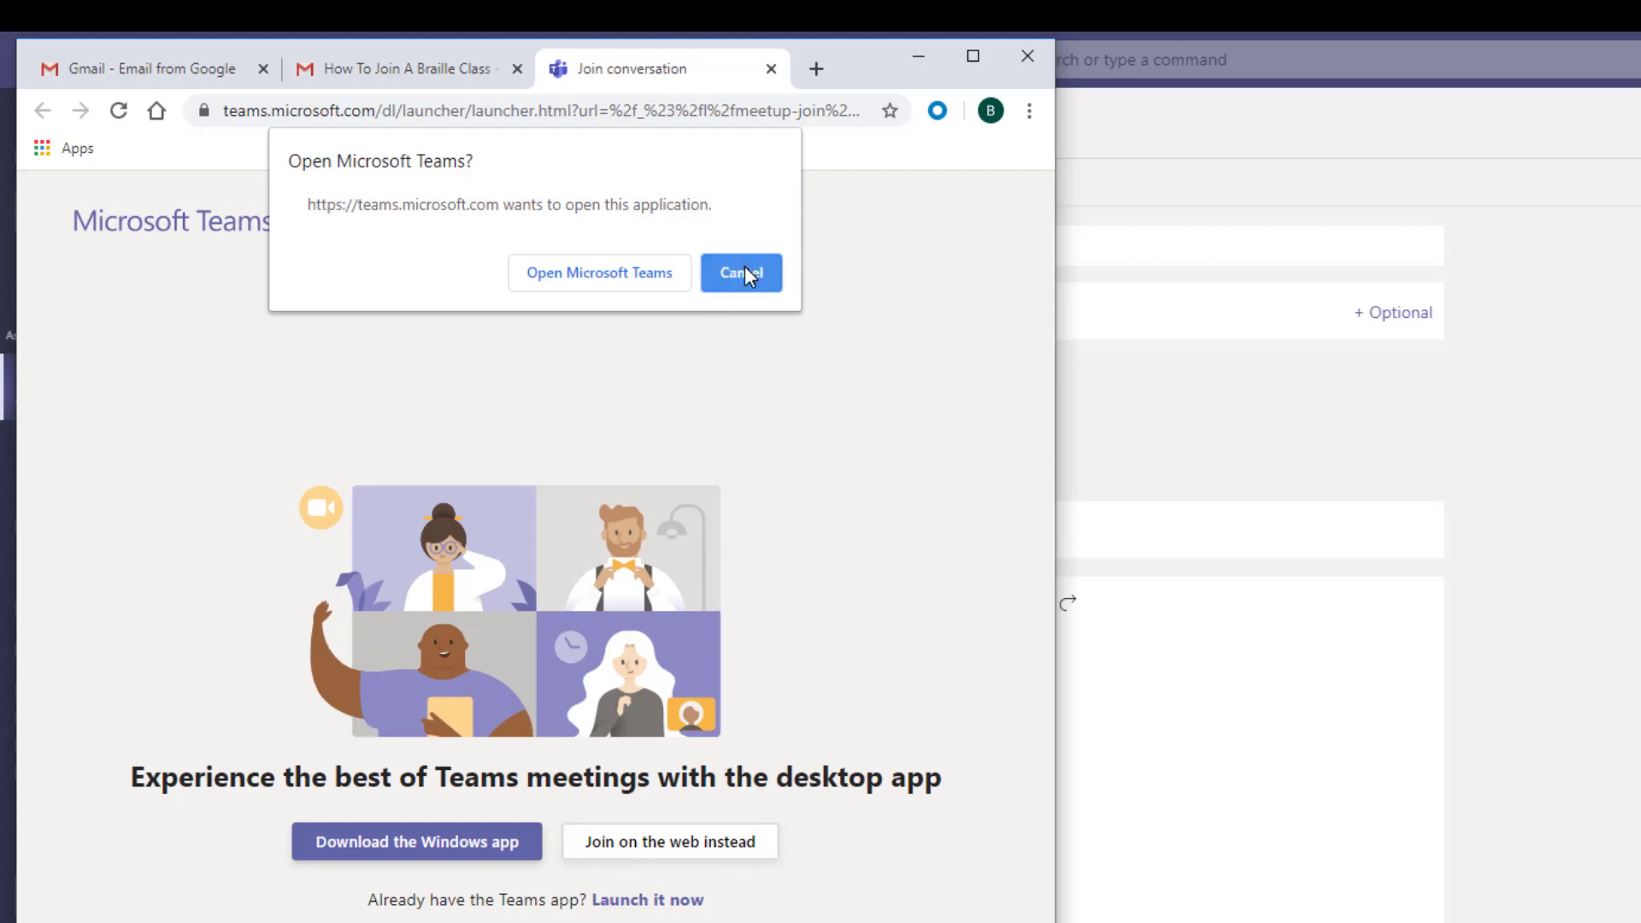
{"action": "left_click", "coordinate": [740, 272]}
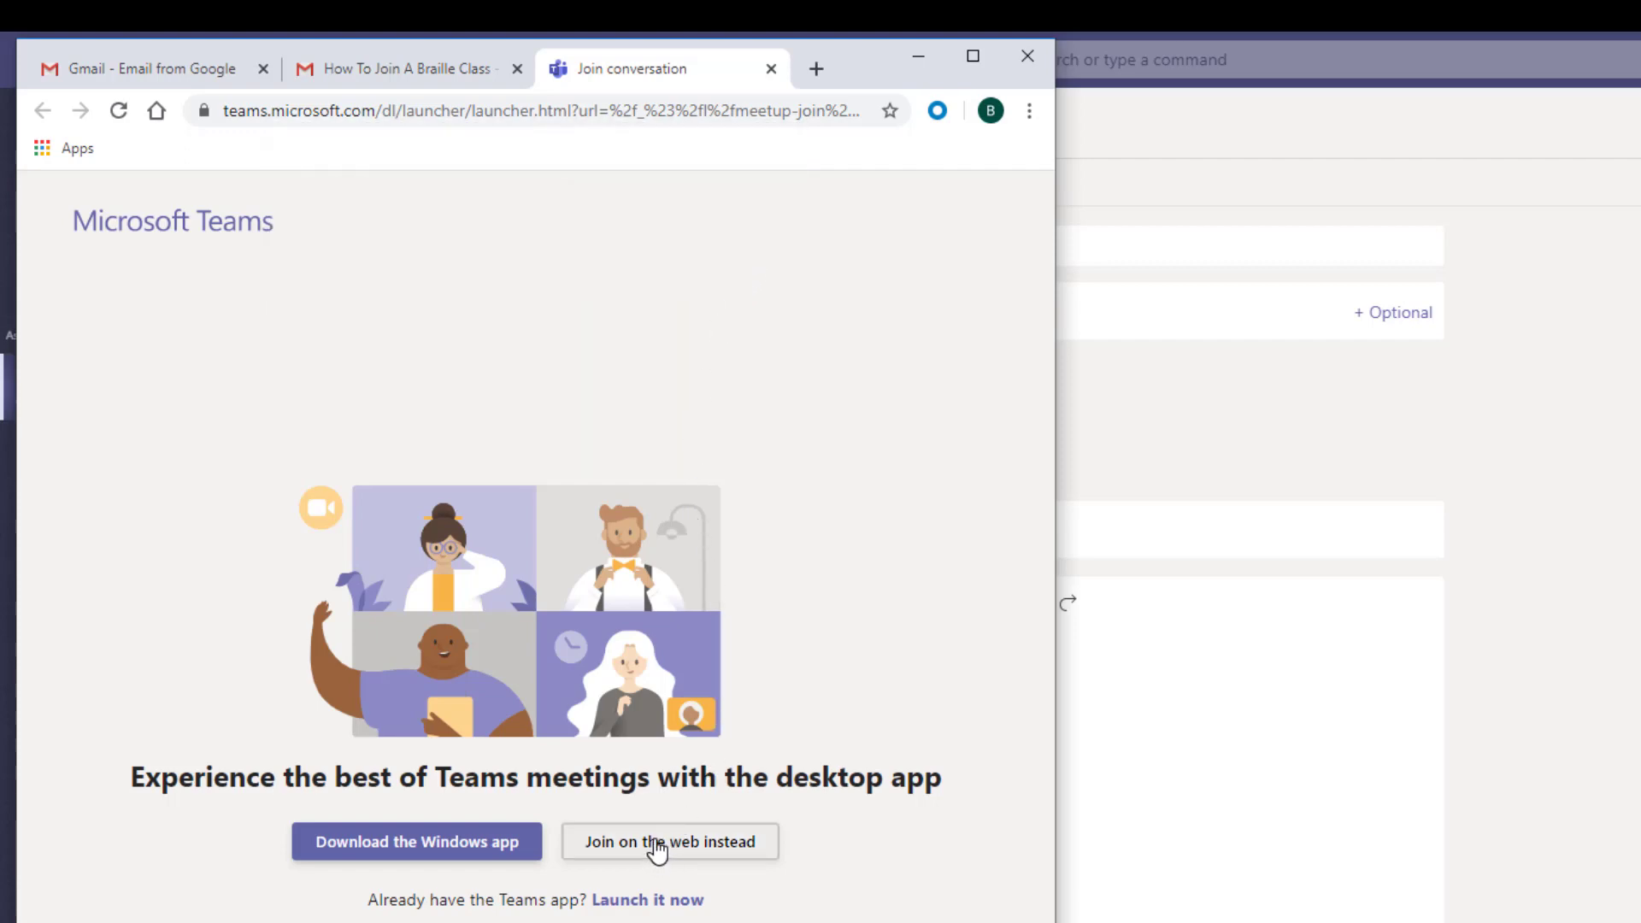
{"action": "left_click", "coordinate": [669, 841]}
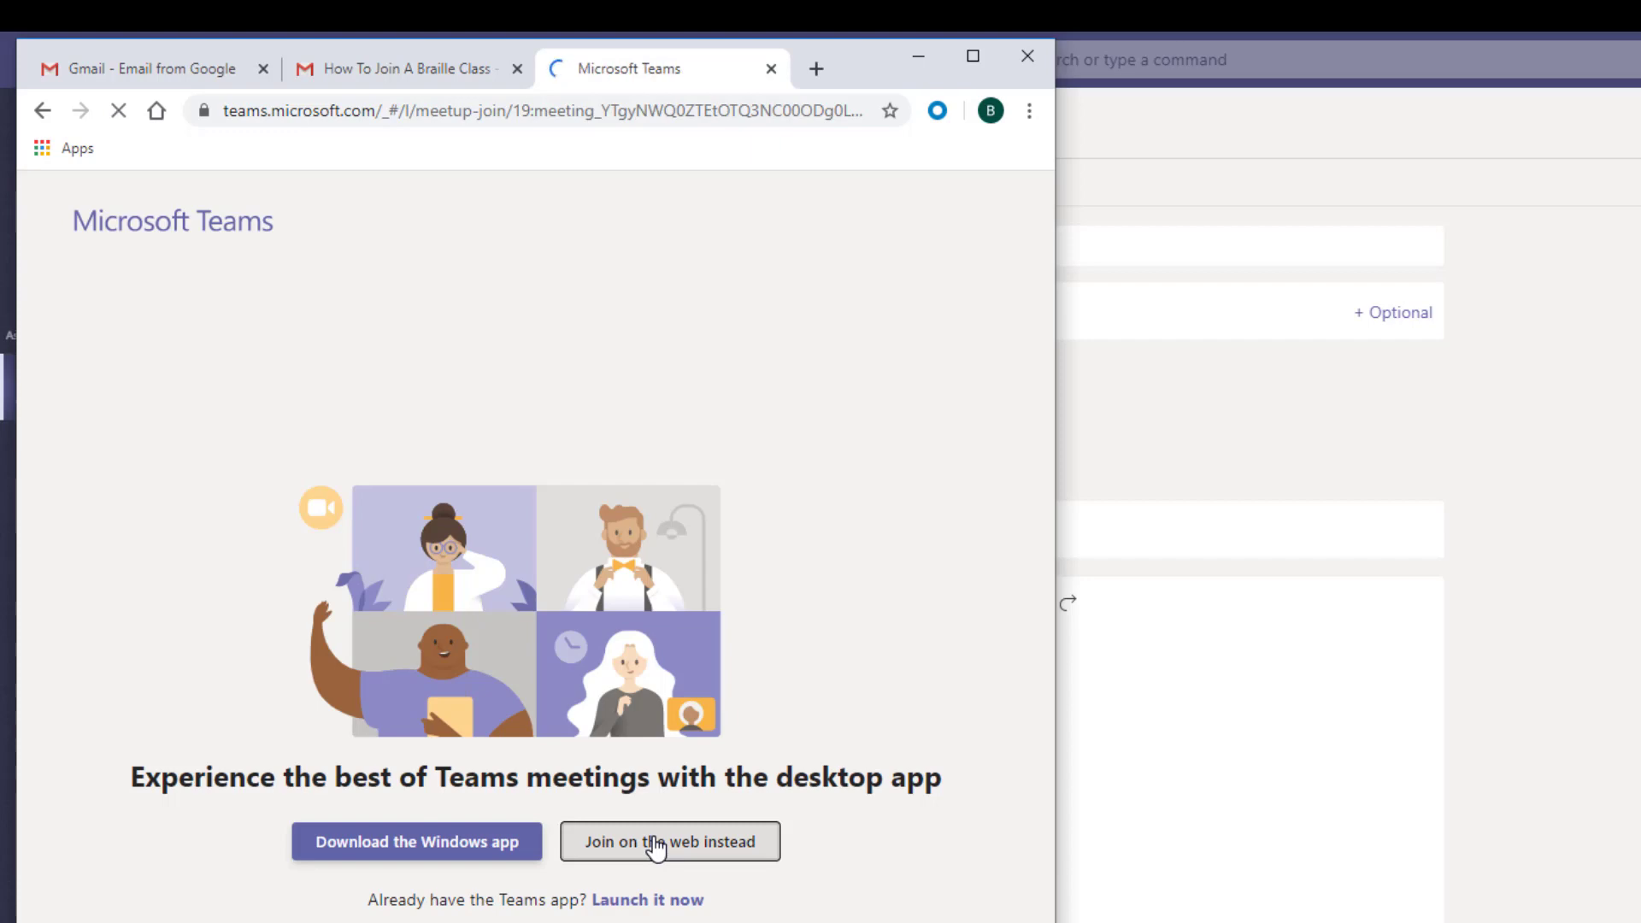
{"action": "left_click", "coordinate": [668, 841]}
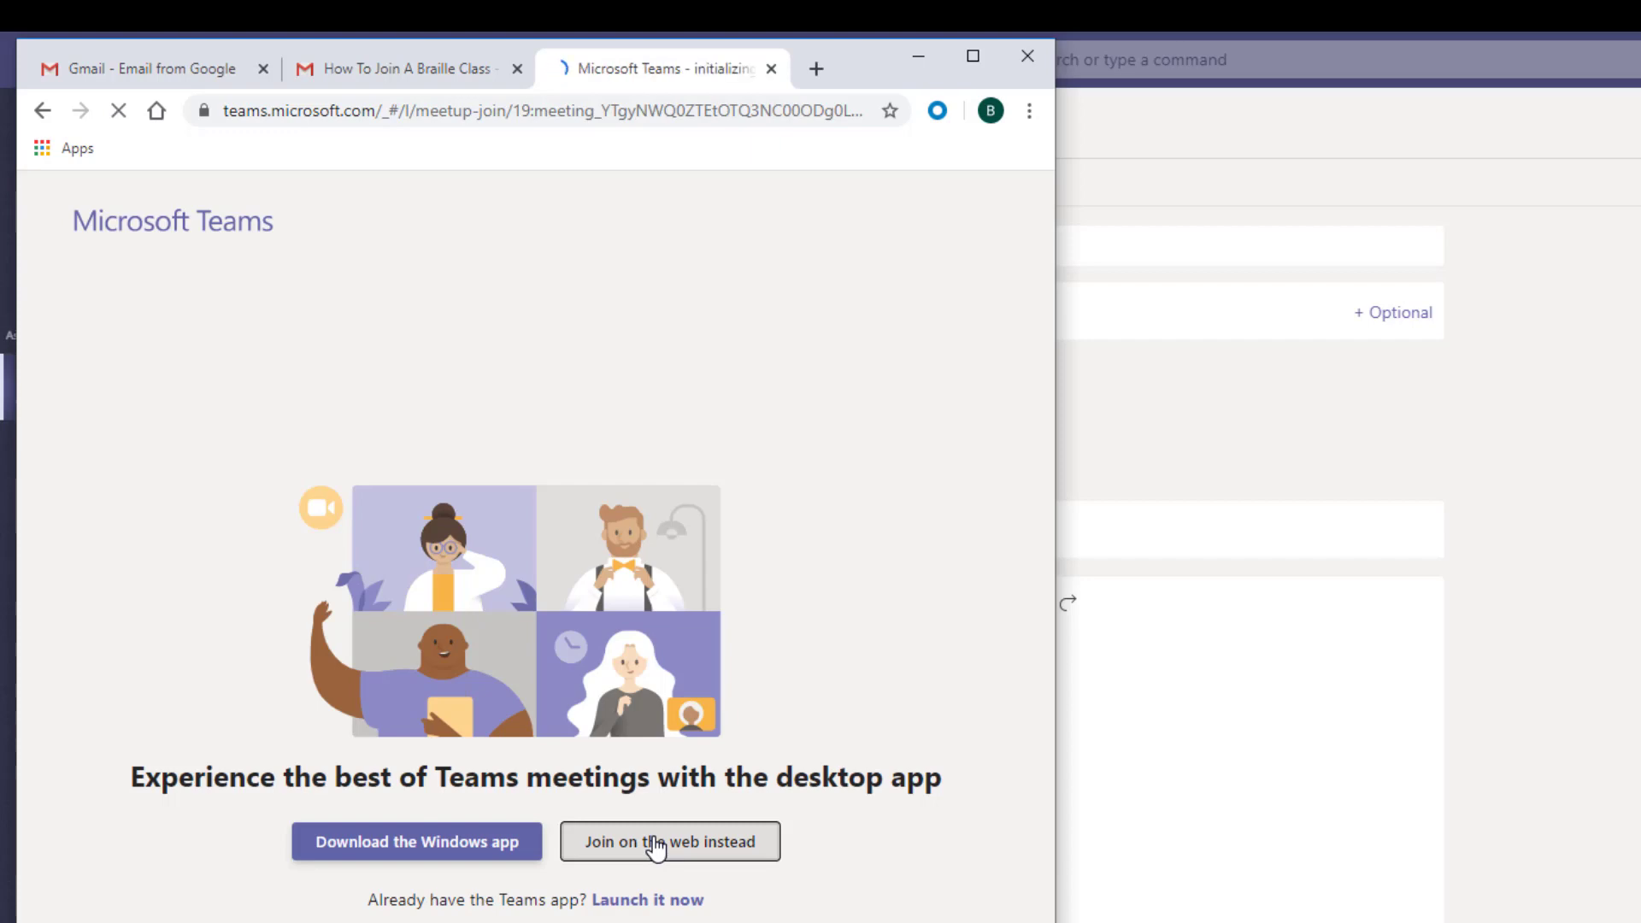
Step: Enter the lobby as guest 'Tommy', then return to the instructor's Teams window
{"action": "left_click", "coordinate": [668, 842]}
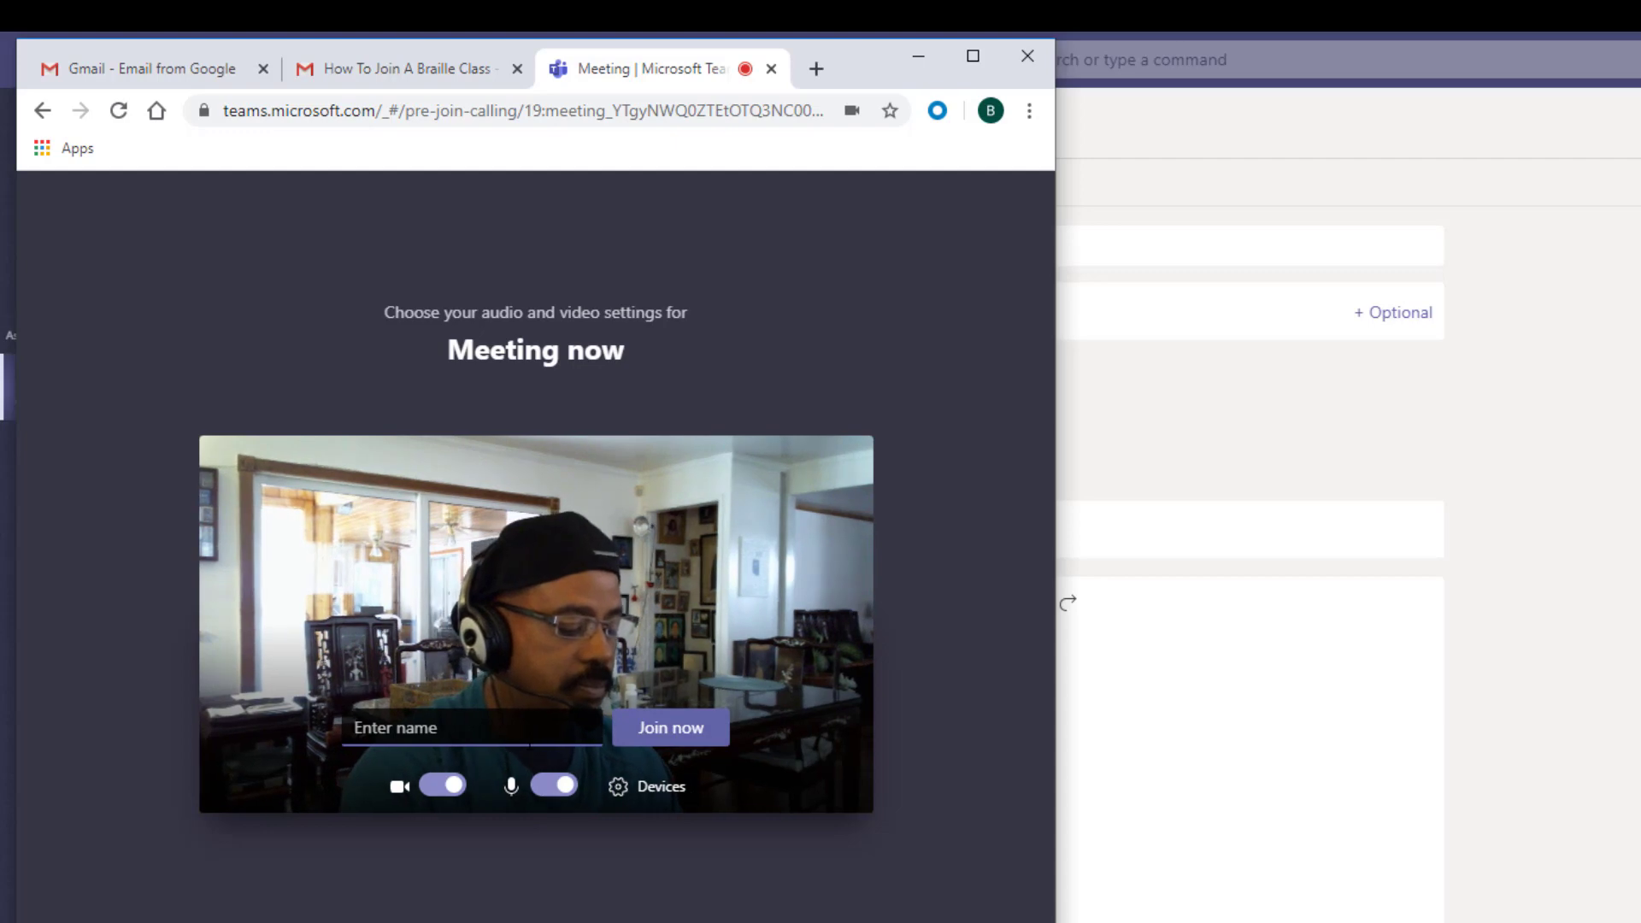
{"action": "type", "text": "Tommy"}
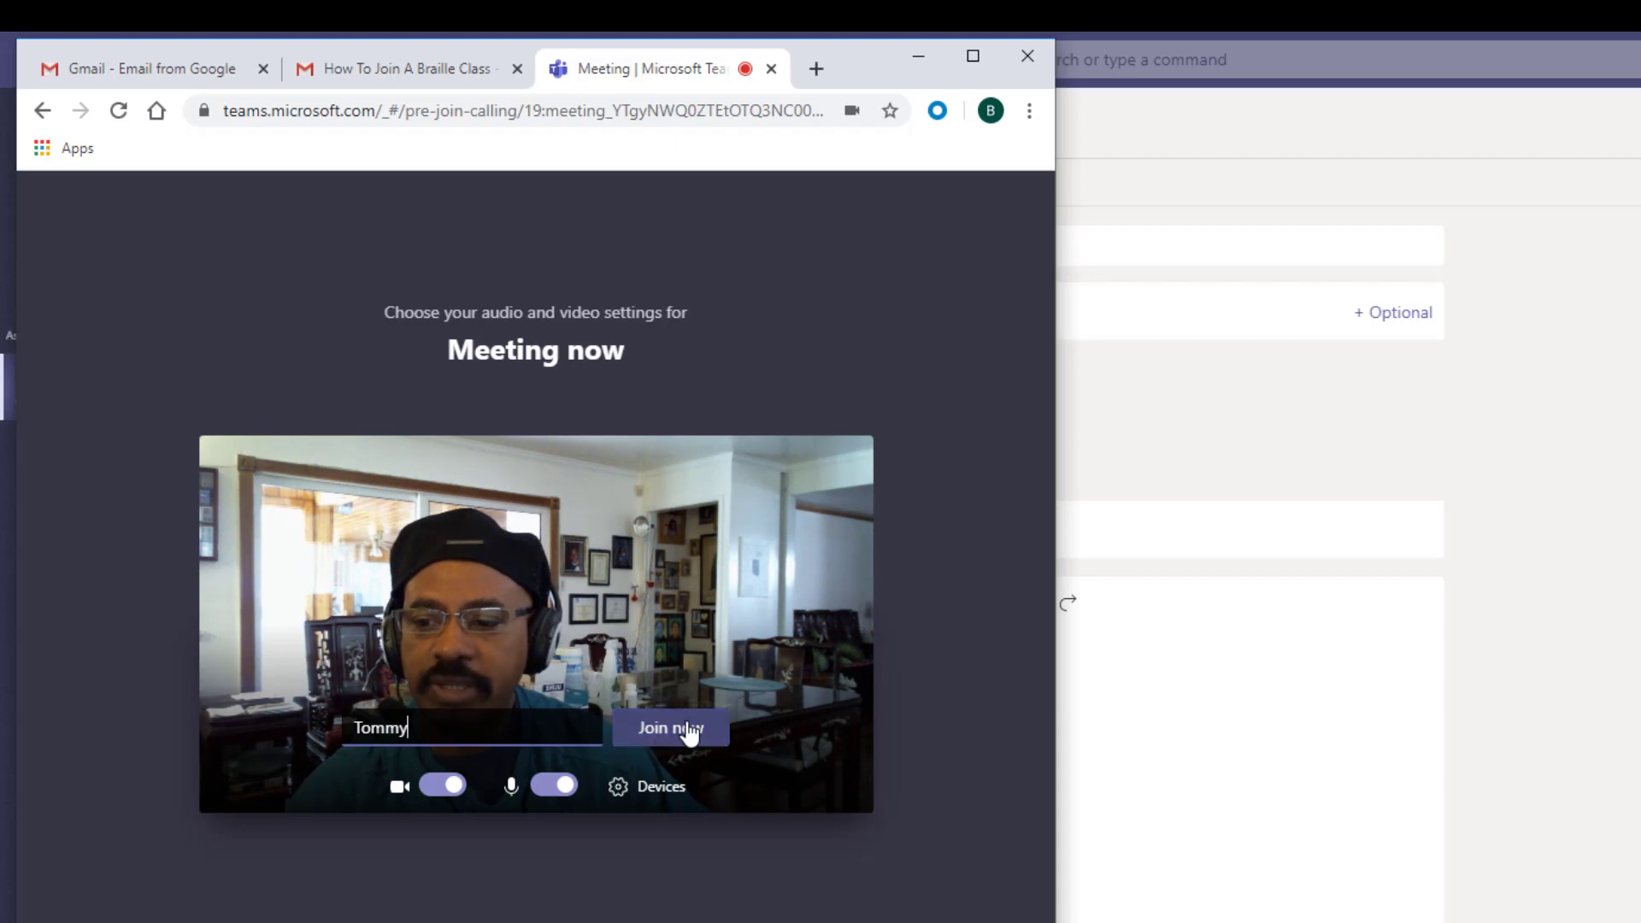
{"action": "left_click", "coordinate": [668, 728]}
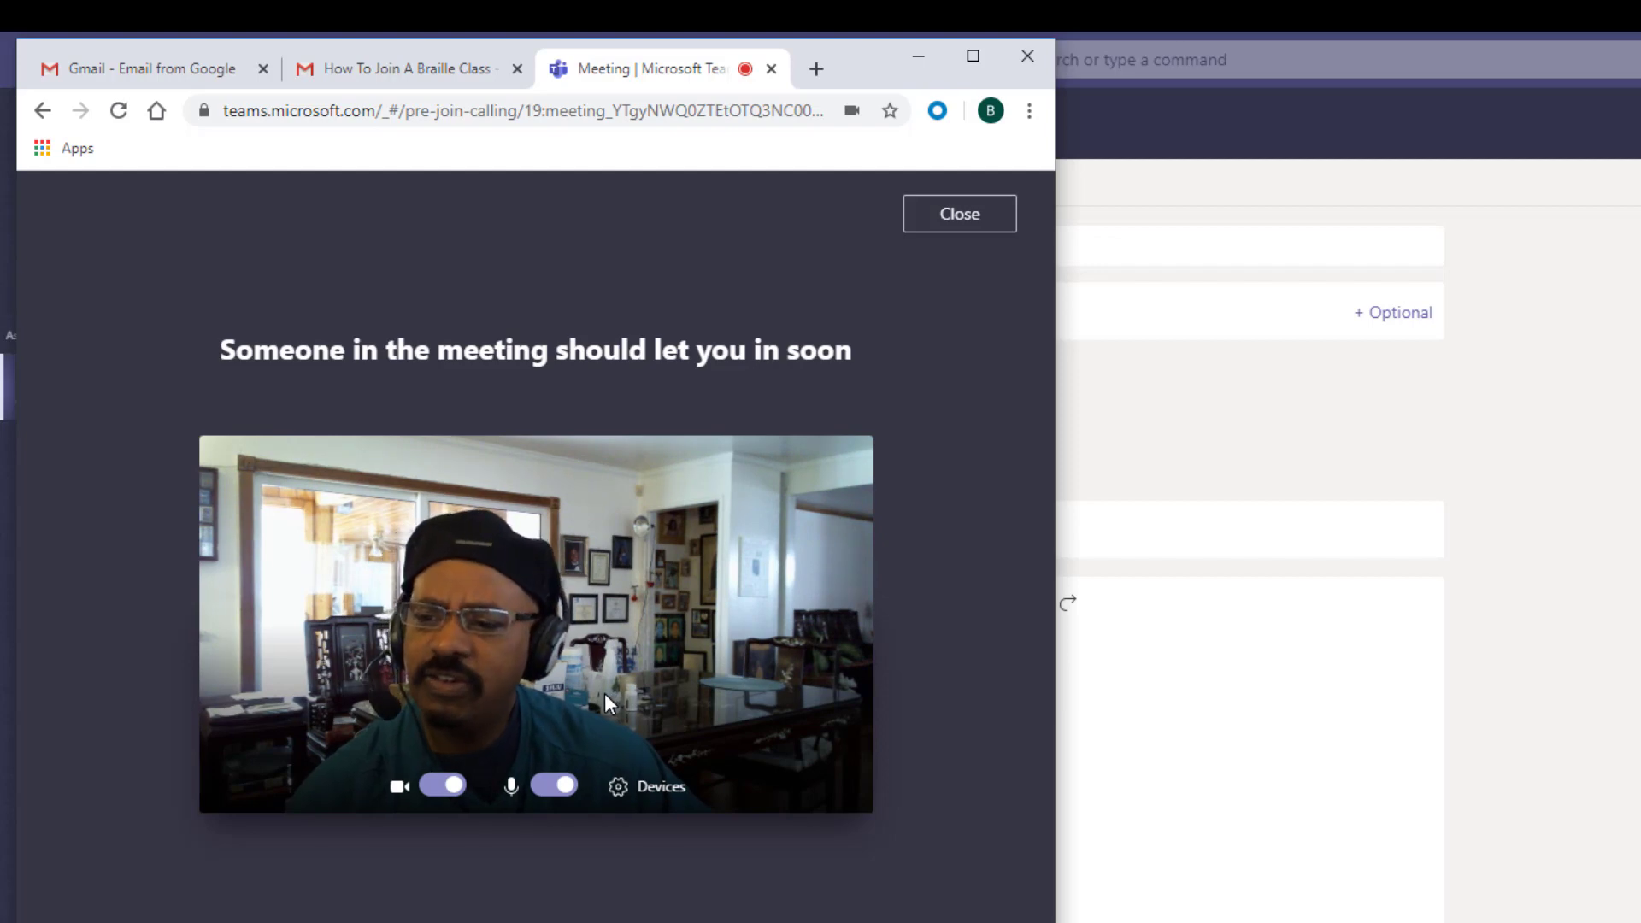
{"action": "left_click", "coordinate": [957, 213]}
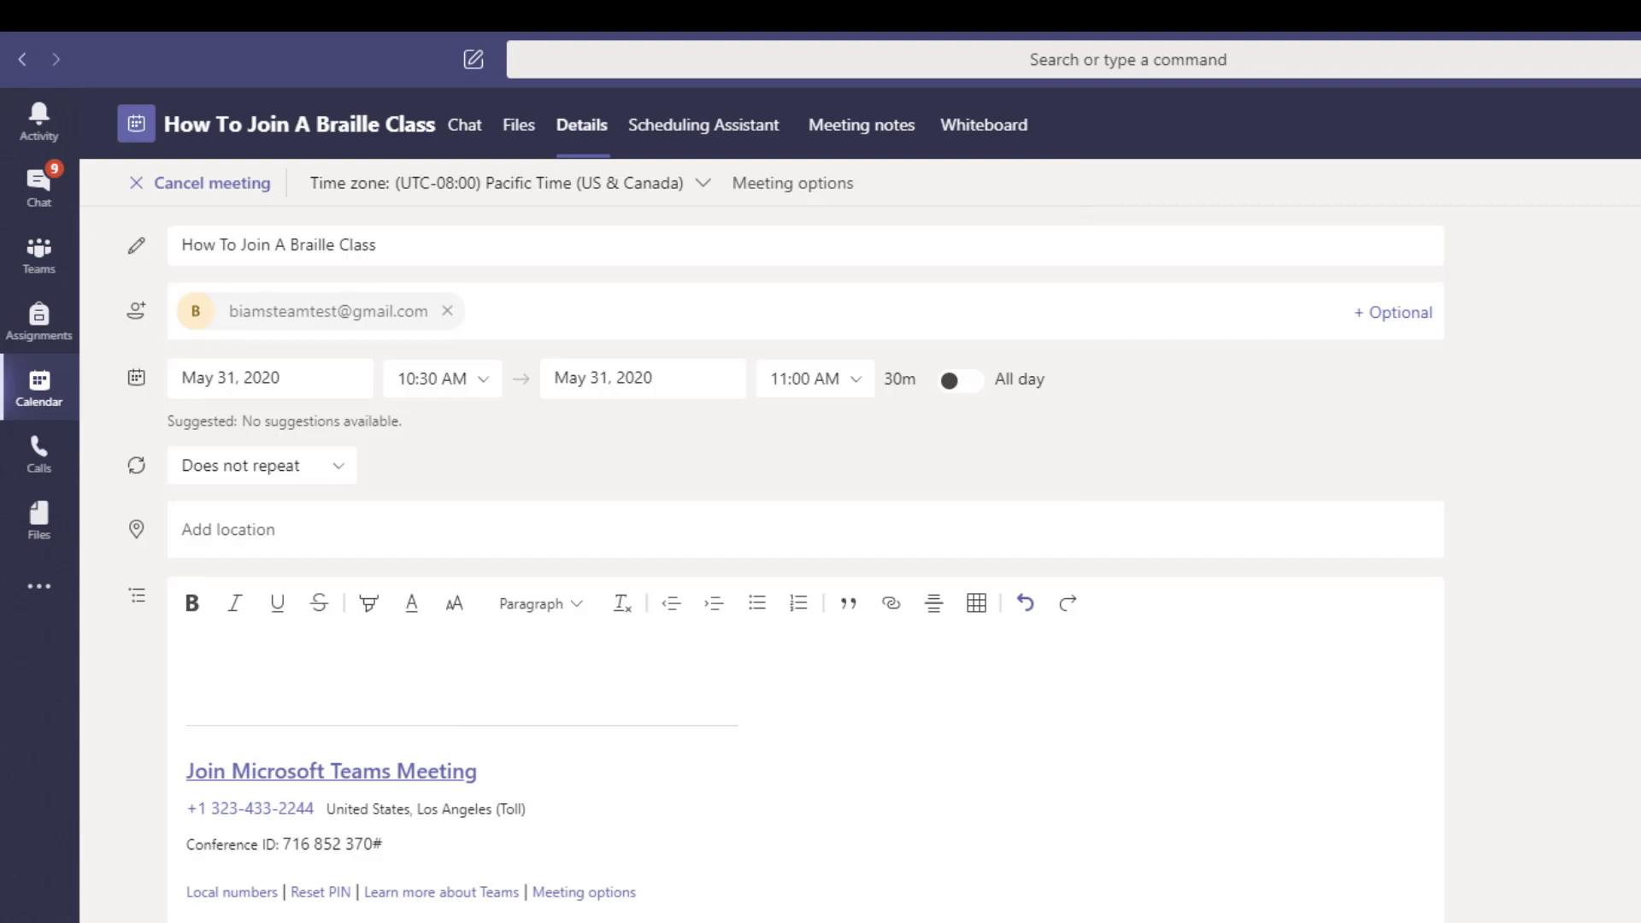
Step: Join the Braille class meeting from Teams desktop with the microphone turned off
{"action": "left_click", "coordinate": [330, 771]}
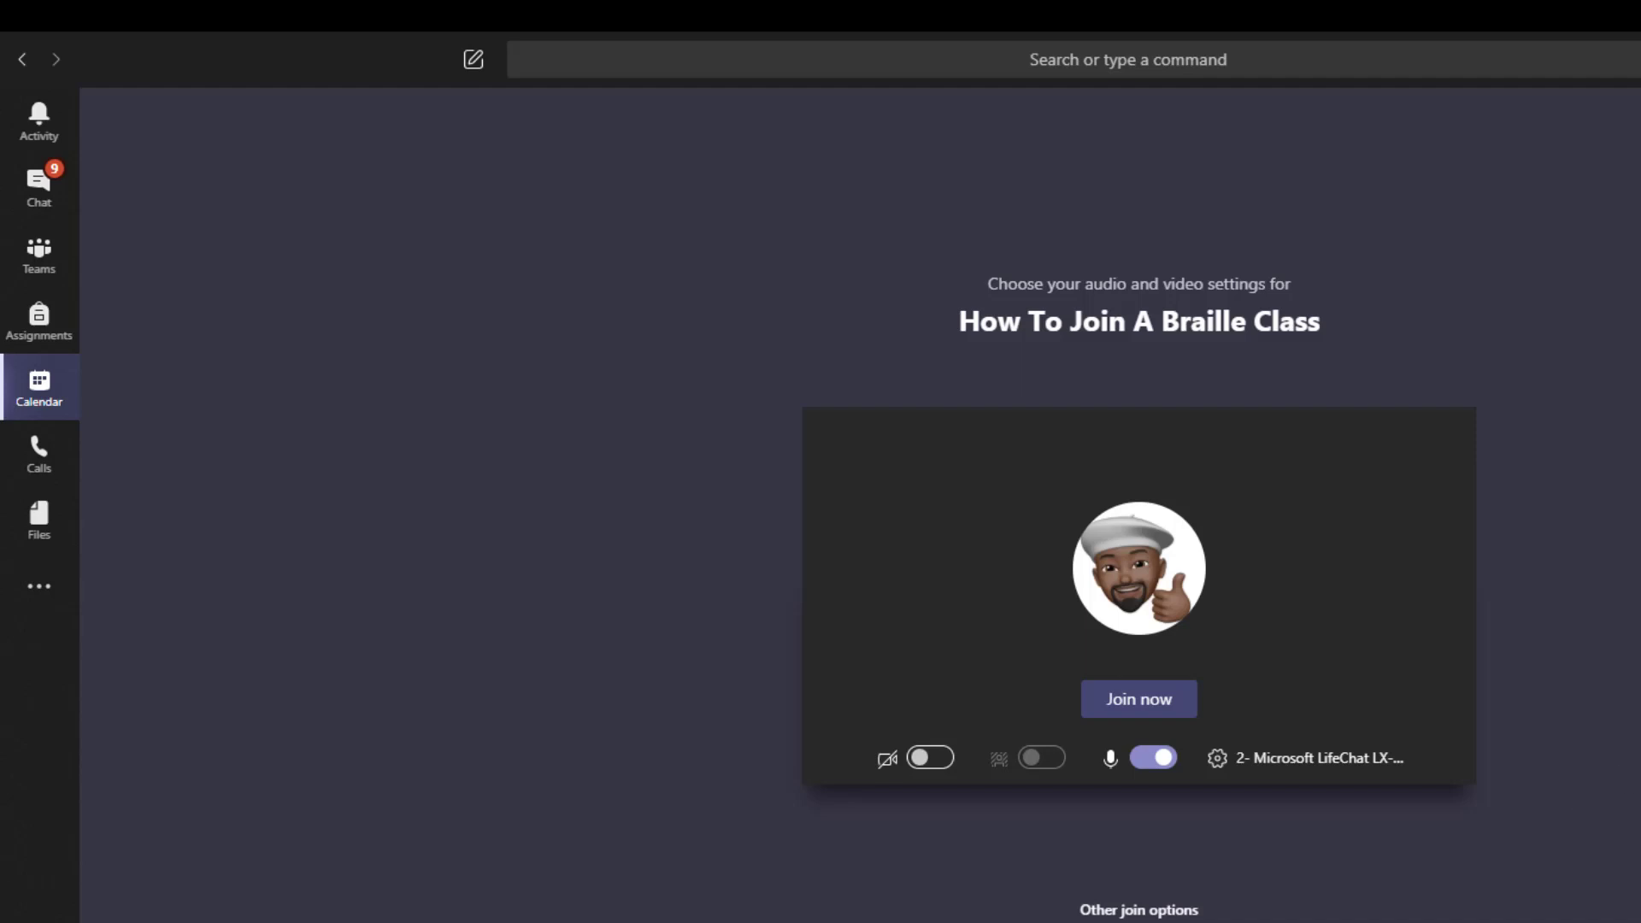
{"action": "mouse_move", "coordinate": [1328, 830]}
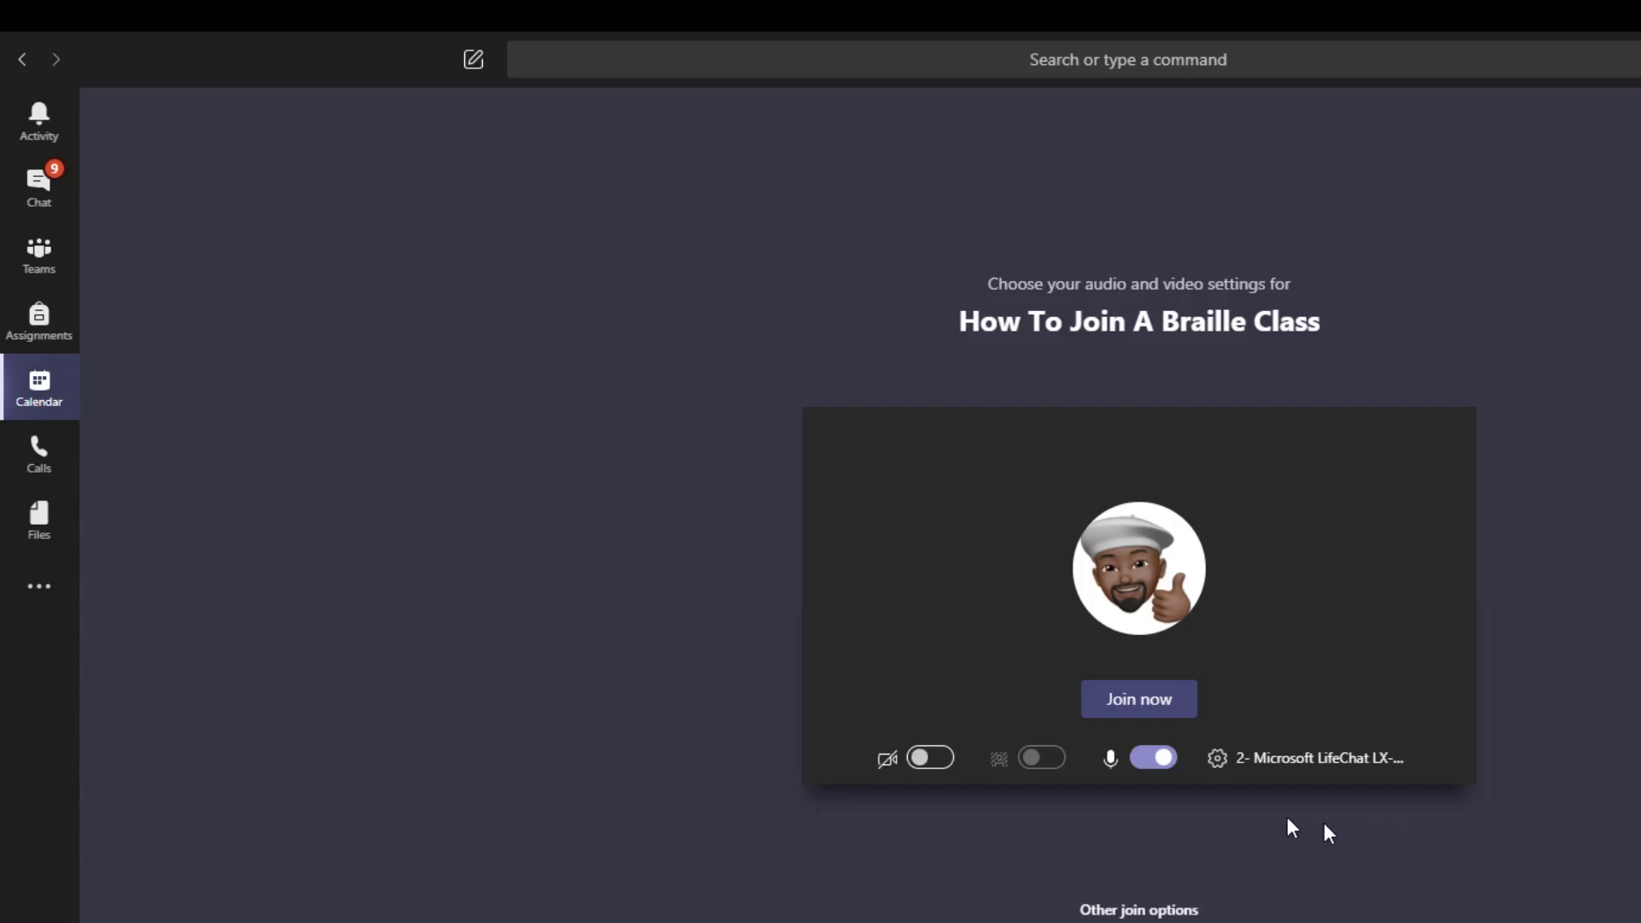
{"action": "left_click", "coordinate": [1152, 756]}
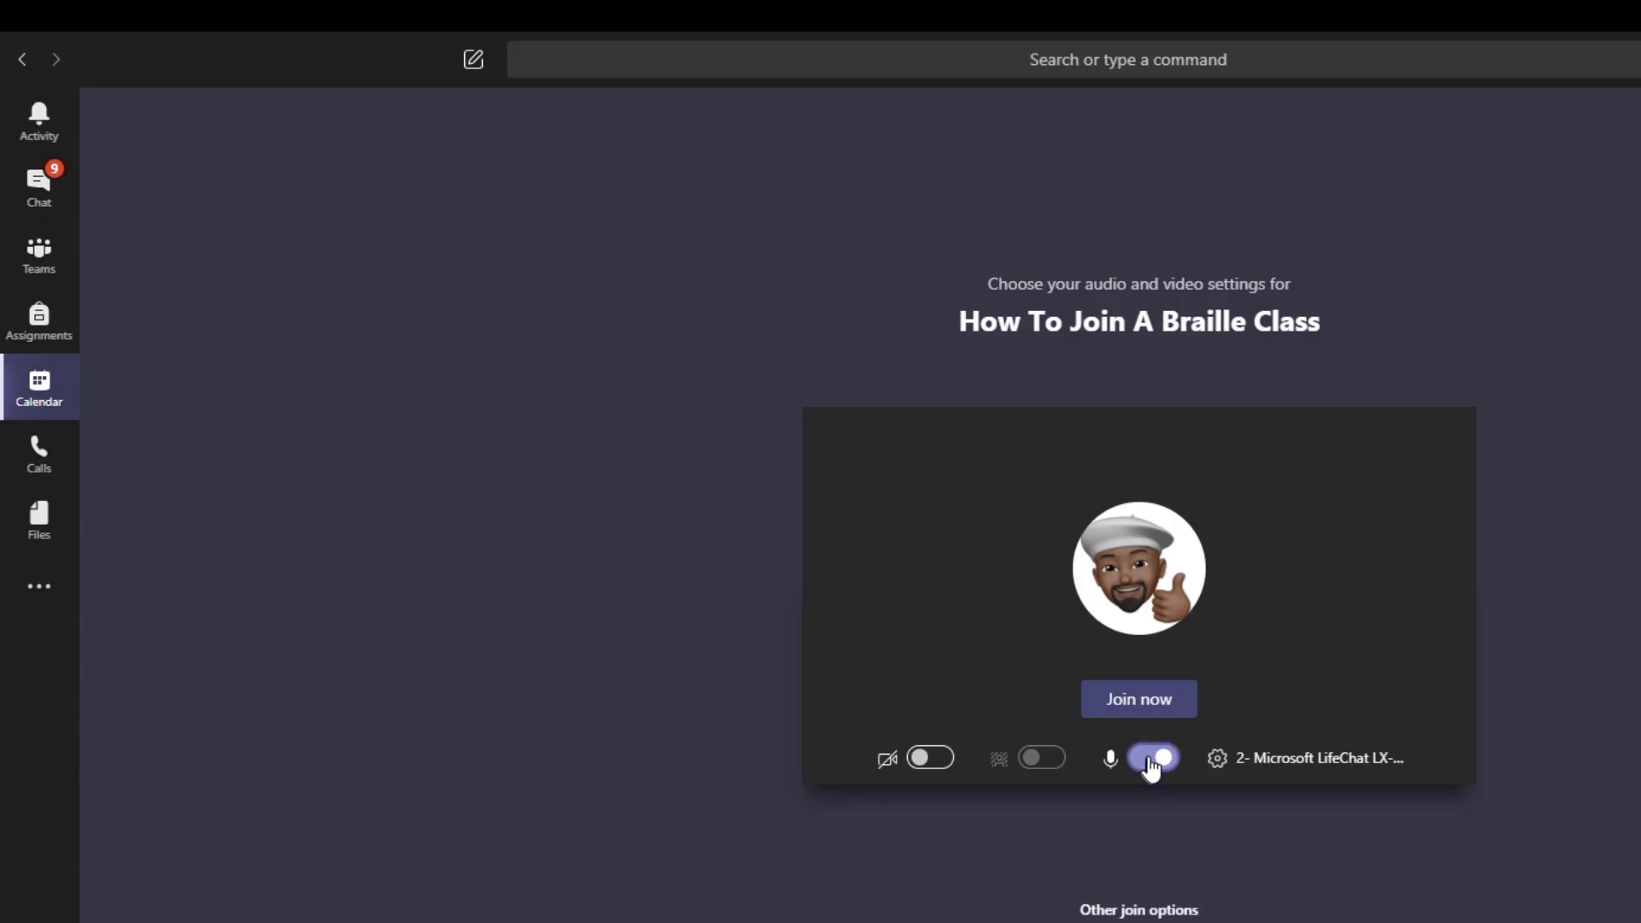
{"action": "left_click", "coordinate": [1153, 757]}
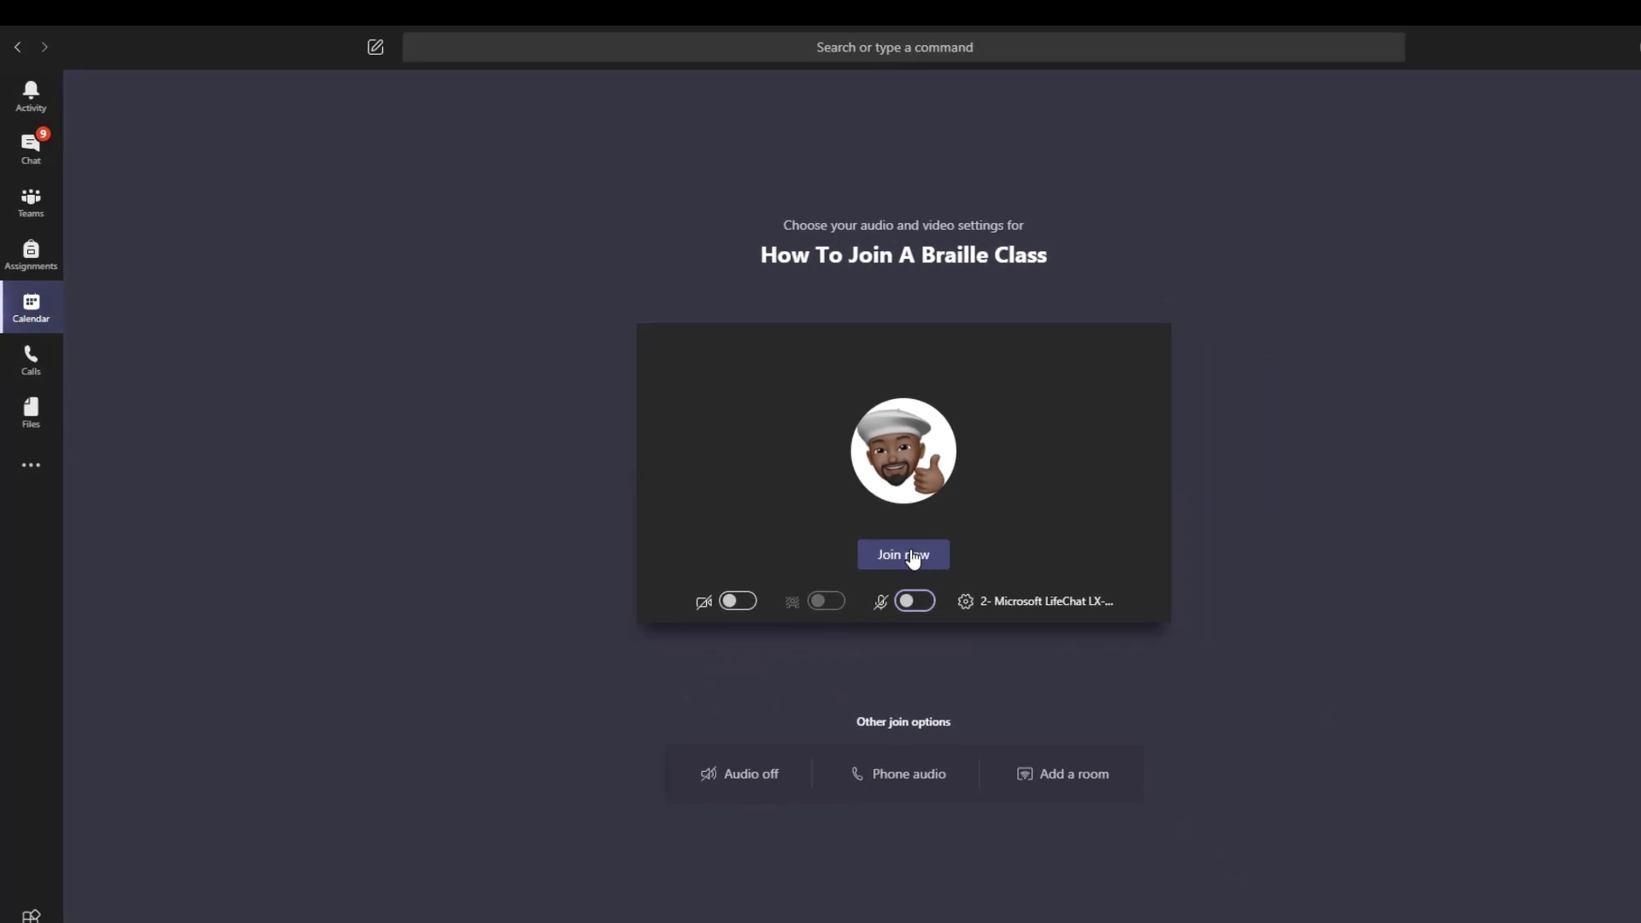
{"action": "left_click", "coordinate": [903, 555]}
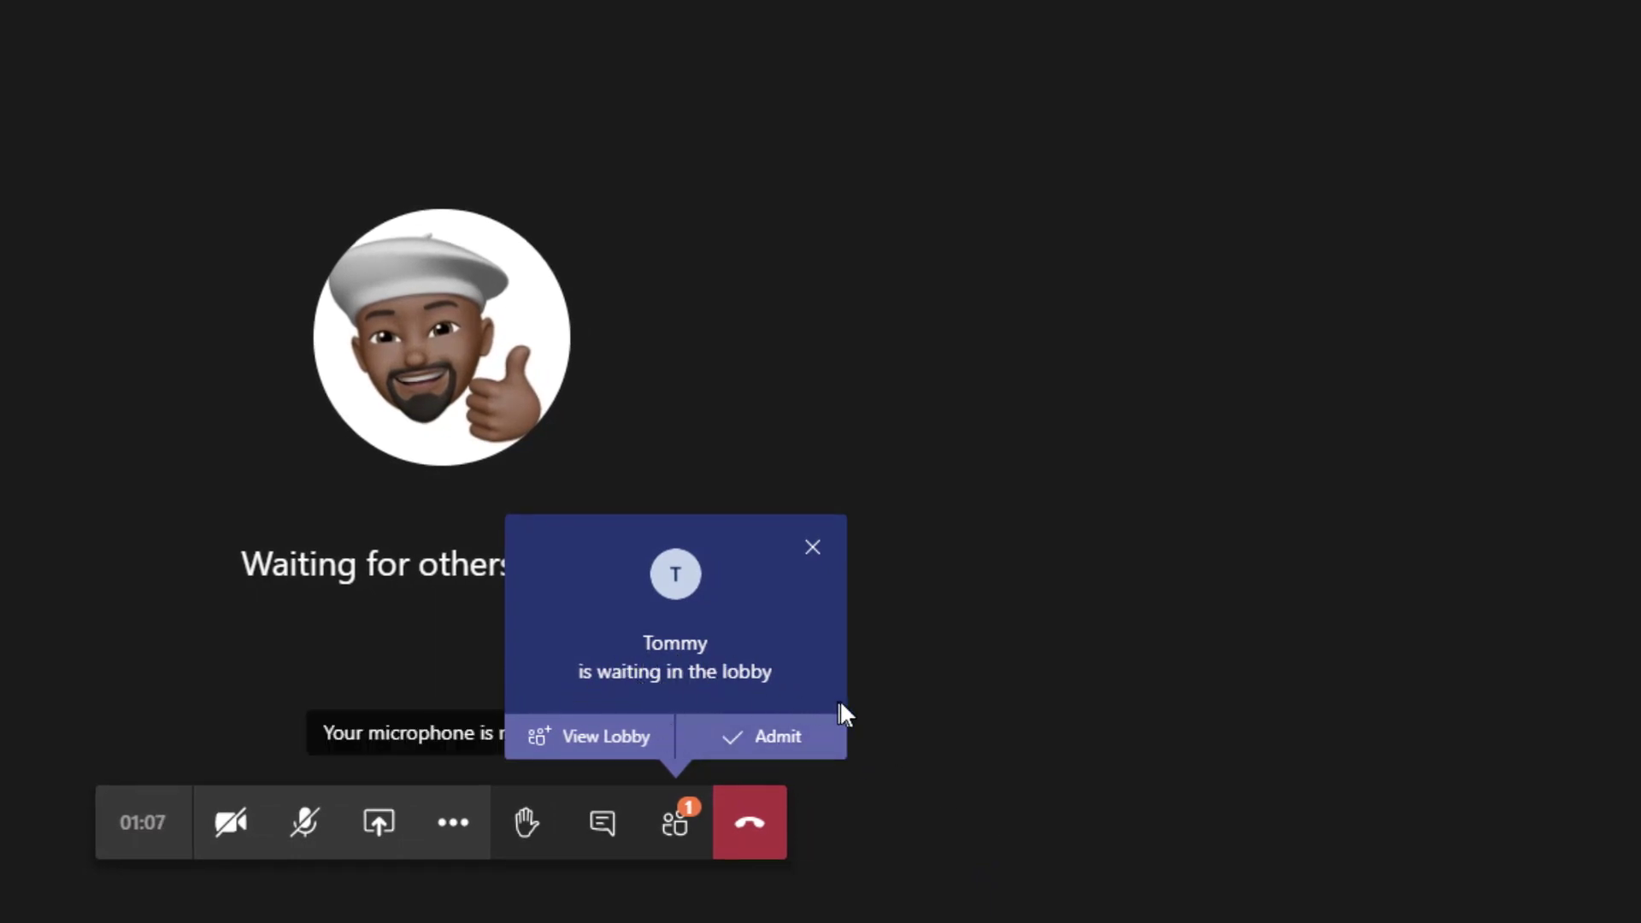
{"action": "mouse_move", "coordinate": [945, 771]}
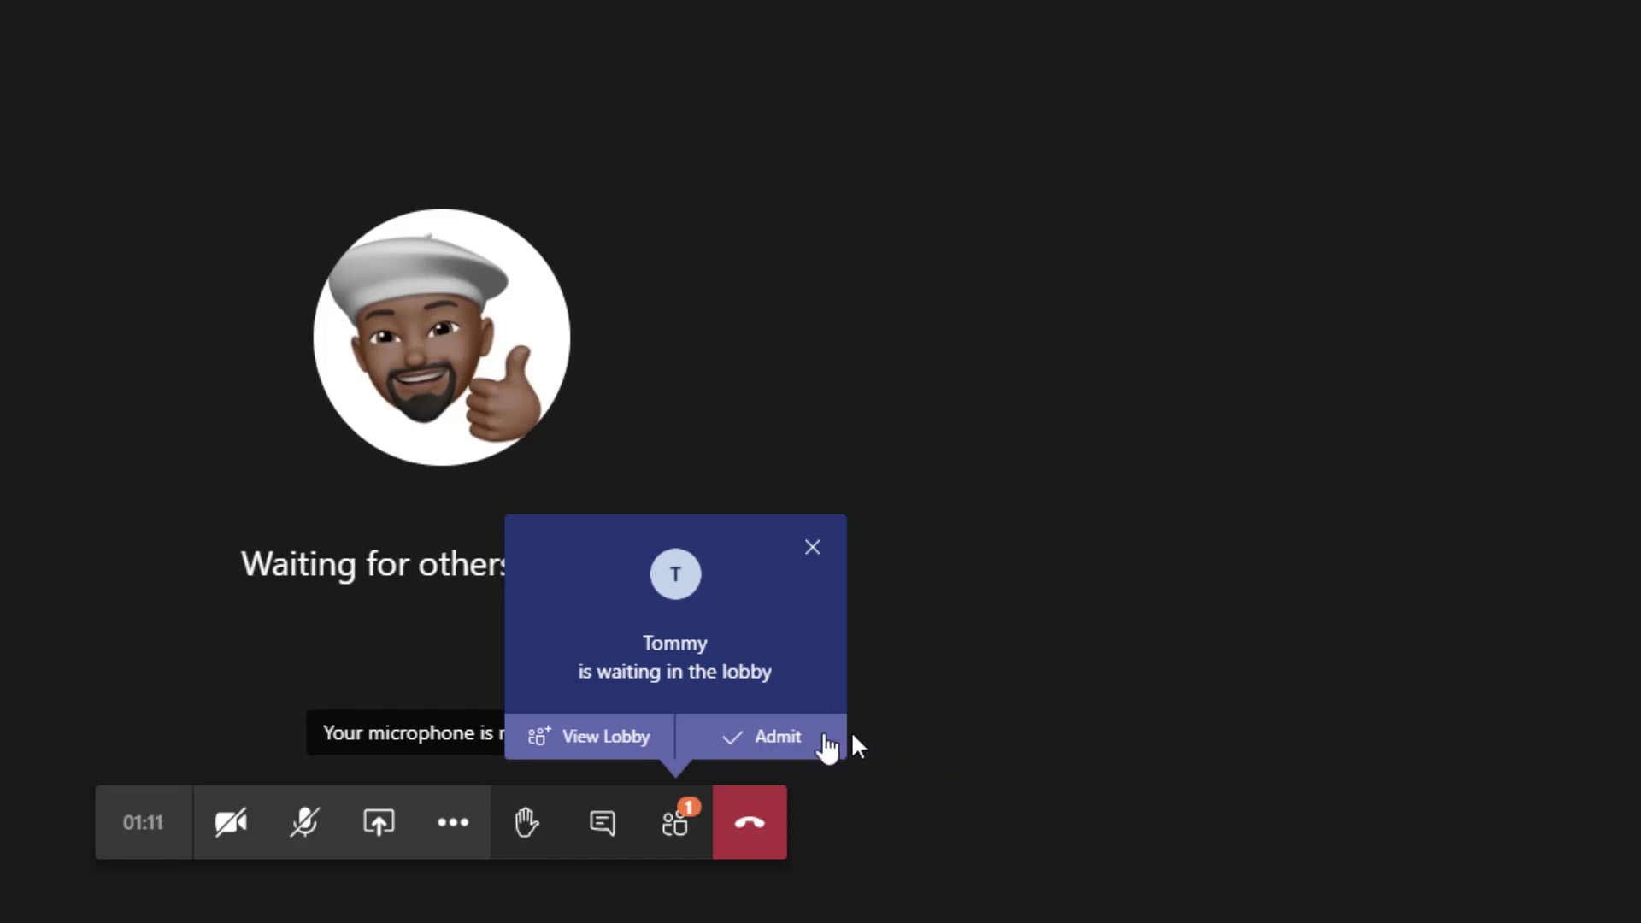
{"action": "mouse_move", "coordinate": [1197, 542]}
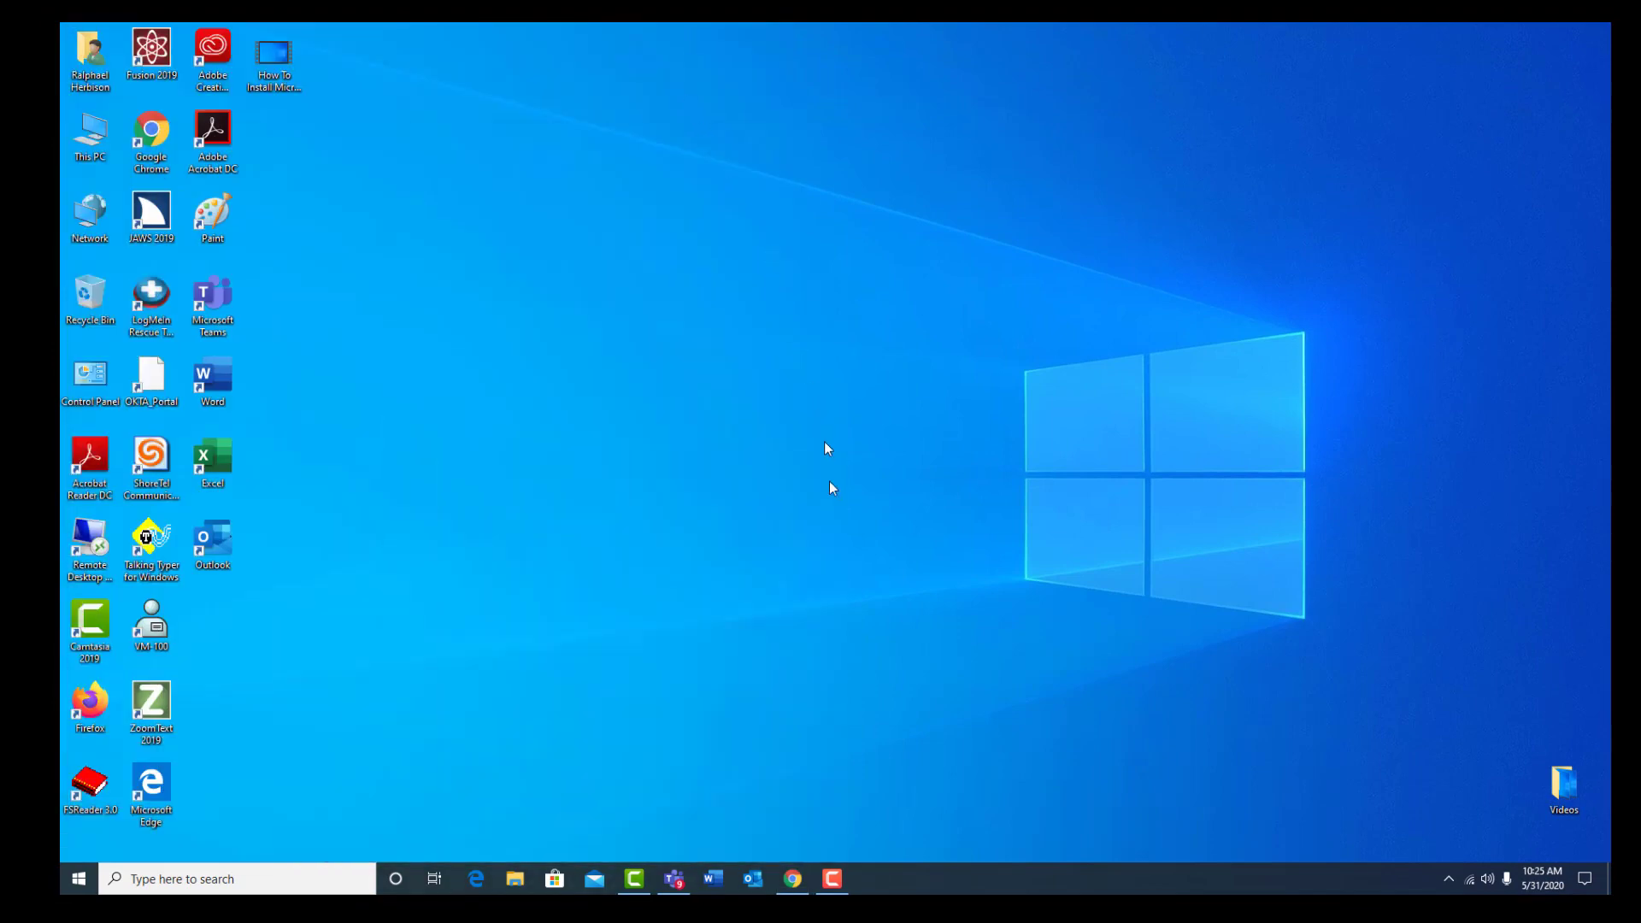
{"action": "mouse_move", "coordinate": [838, 554]}
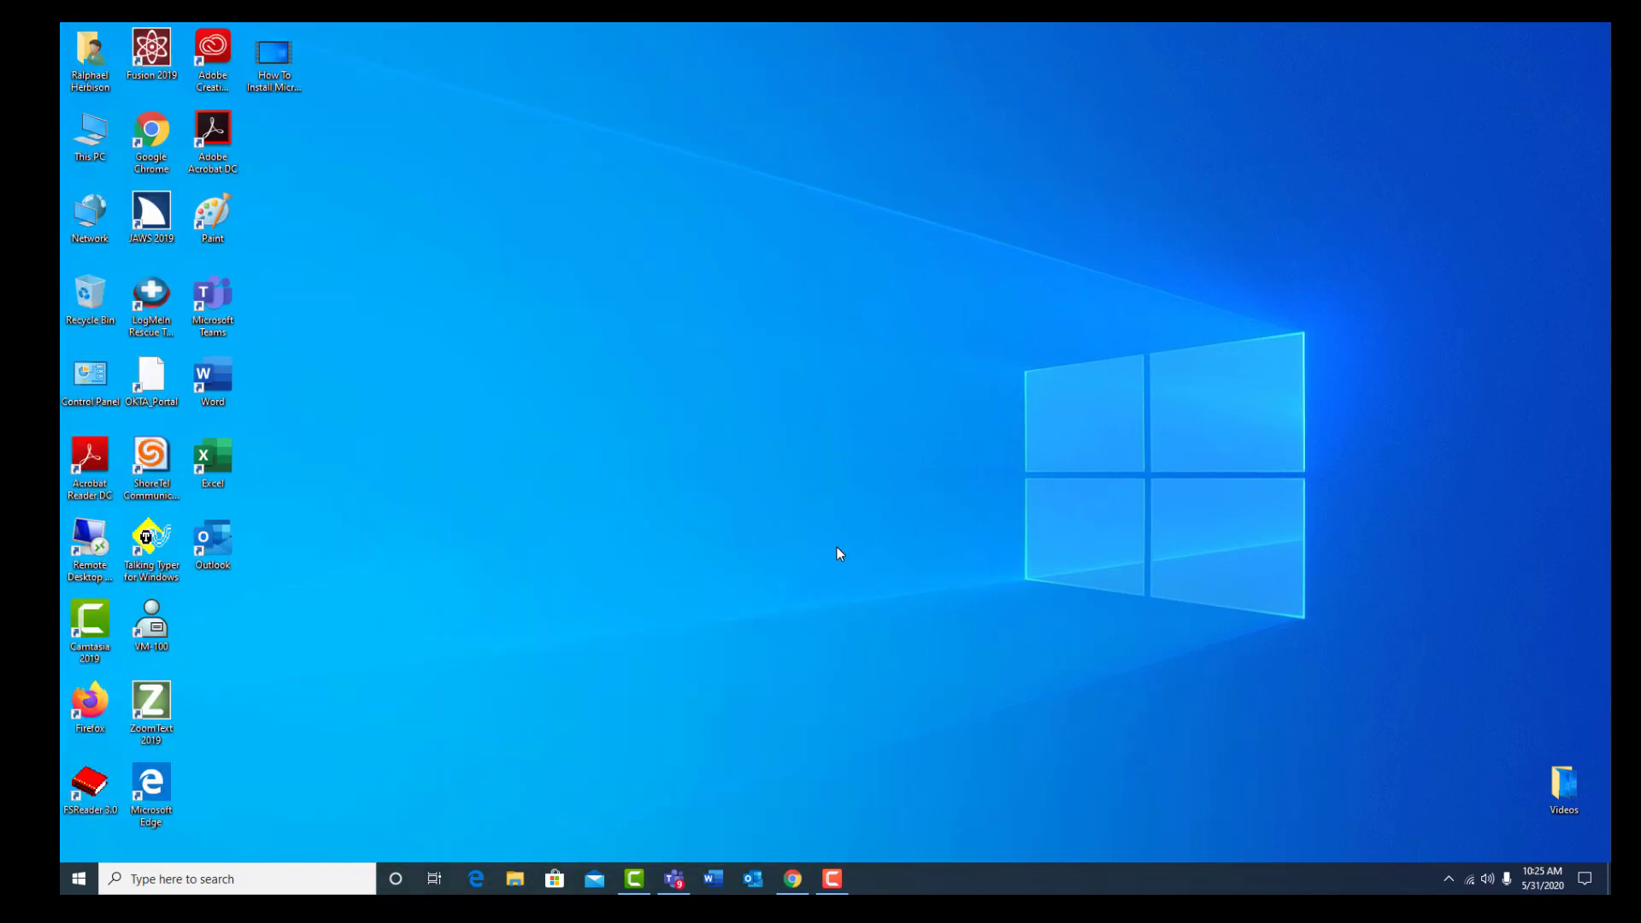